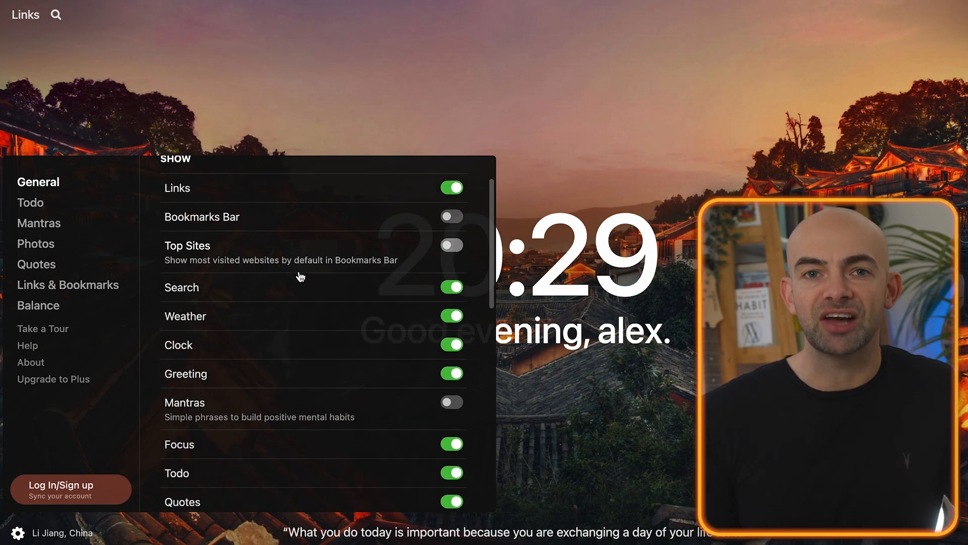
# Switch on Mantras, add the 'Write blog' todo for today, and bring up the add-metric options.
pyautogui.scroll(-3)
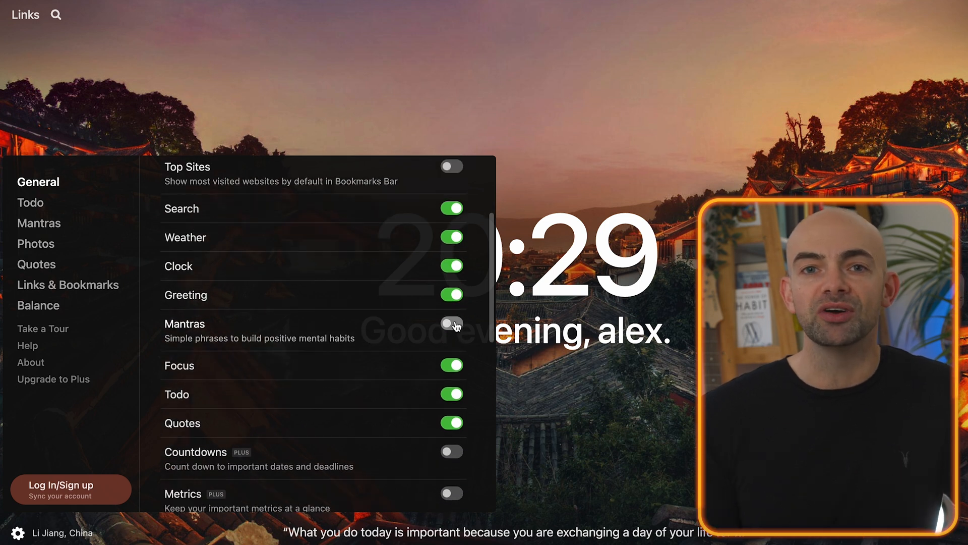
pyautogui.scroll(-3)
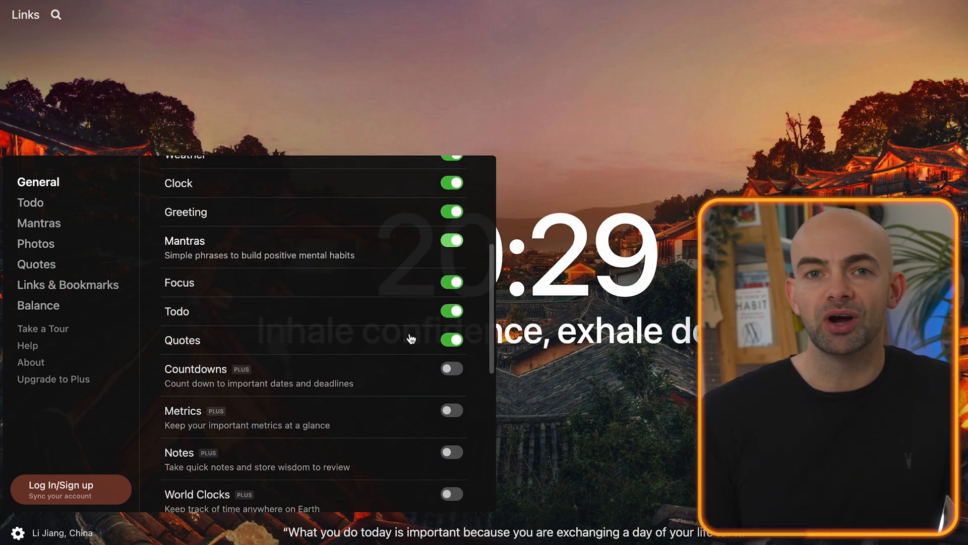
pyautogui.scroll(-3)
pyautogui.write('Write blo')
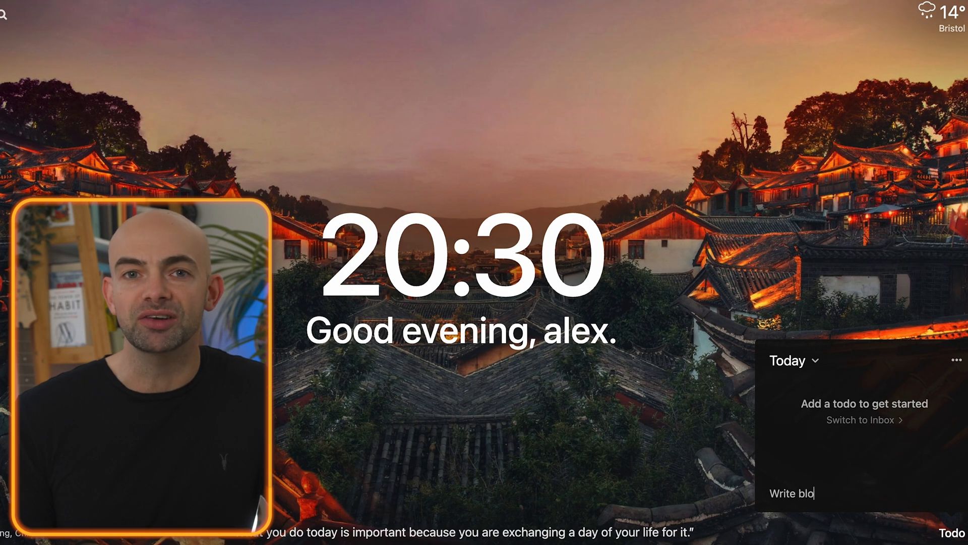
pyautogui.press('Return')
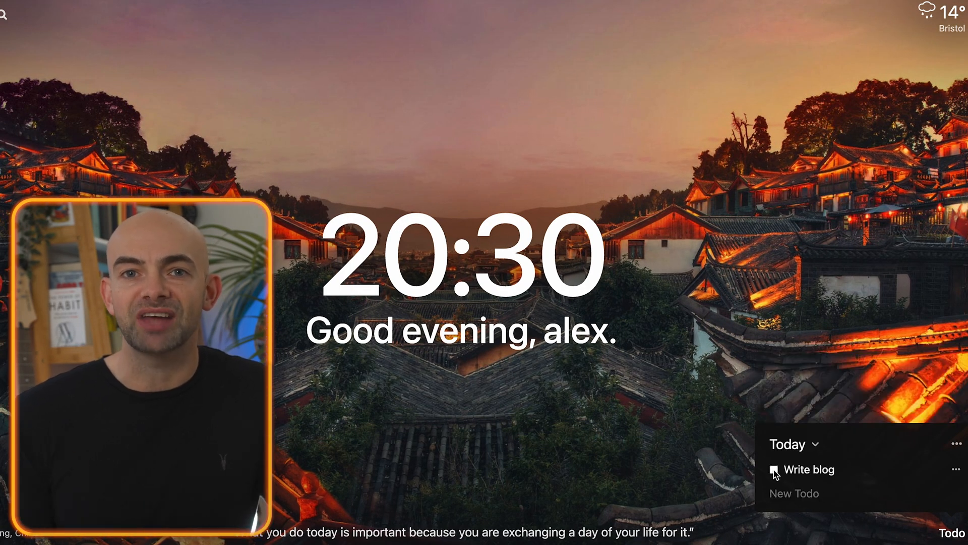
pyautogui.click(898, 12)
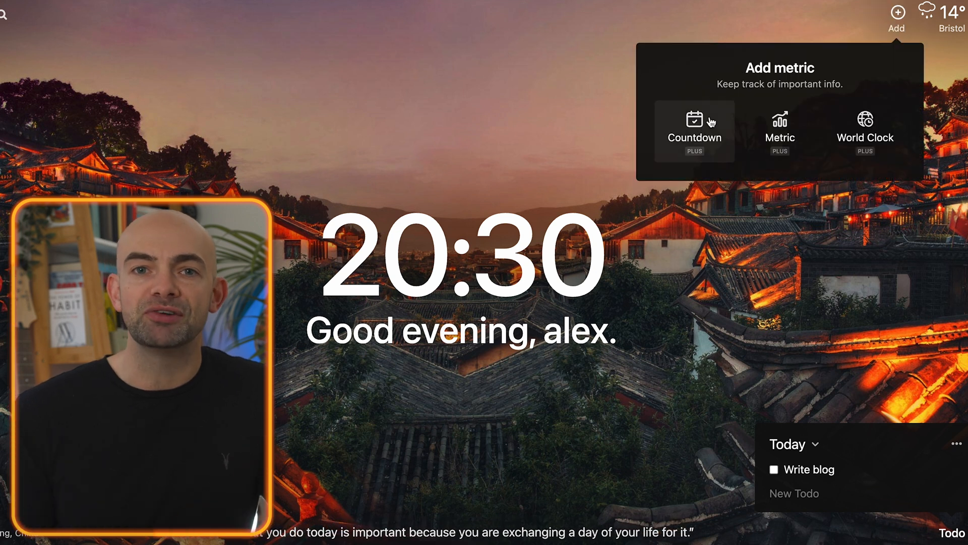
pyautogui.moveTo(864, 137)
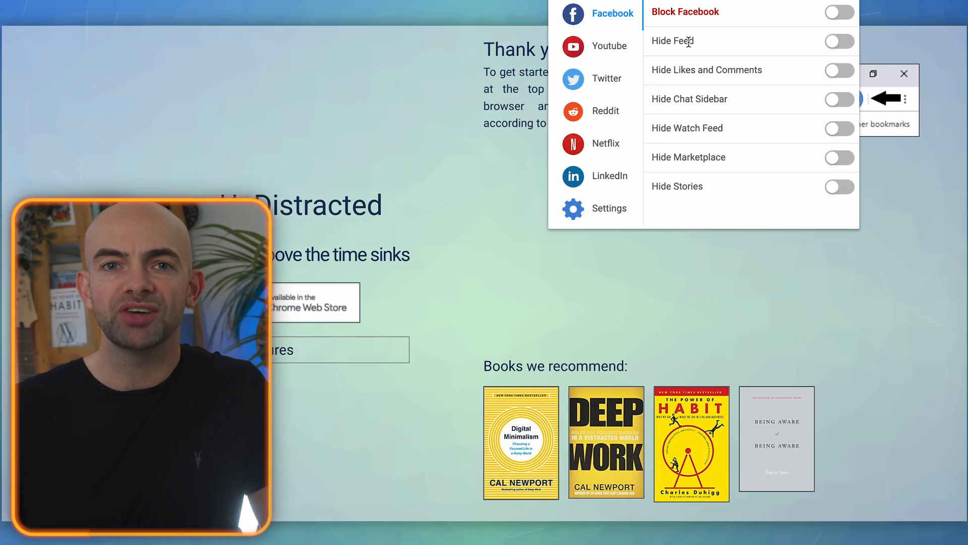
pyautogui.moveTo(632, 55)
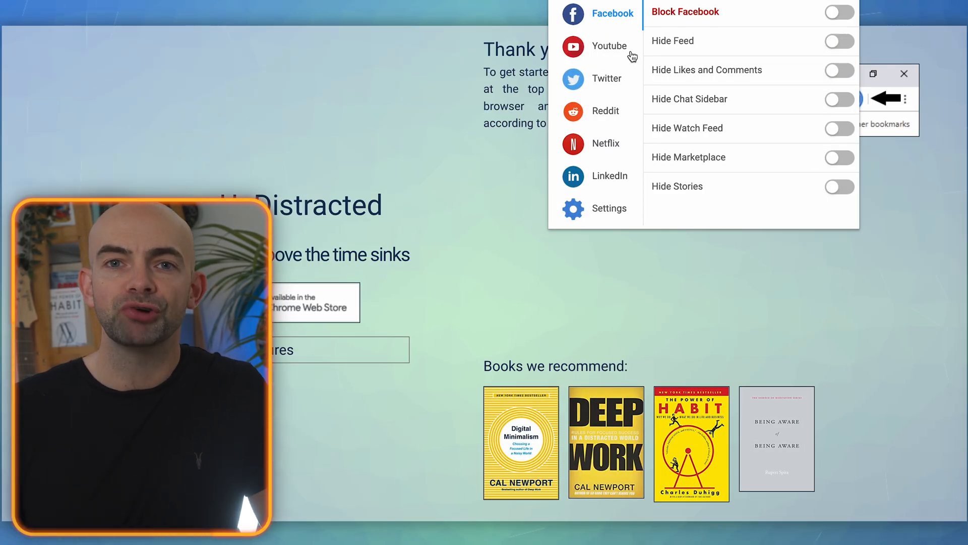
# Set YouTube thumbnails to Blur, then review the Twitter, Reddit and Netflix filters.
pyautogui.click(609, 46)
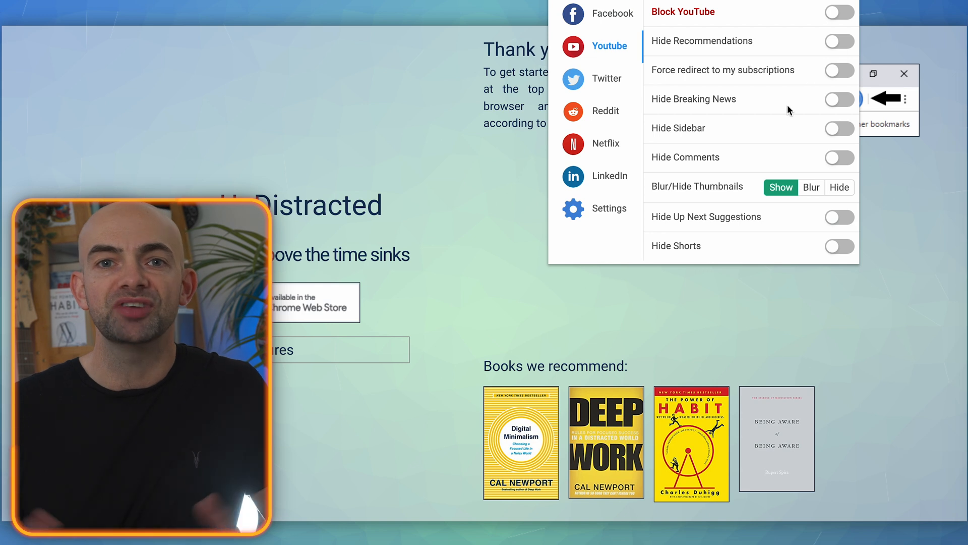
pyautogui.click(811, 188)
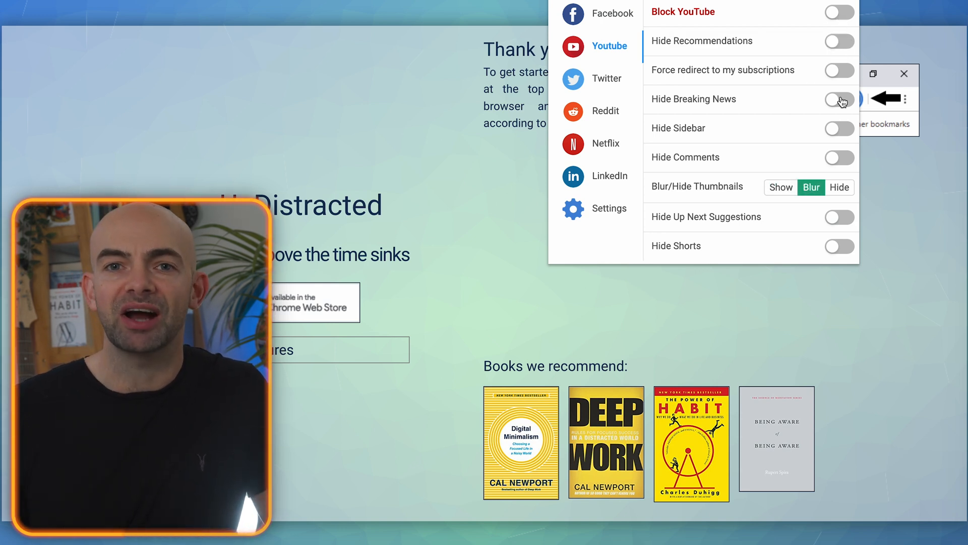
pyautogui.click(607, 79)
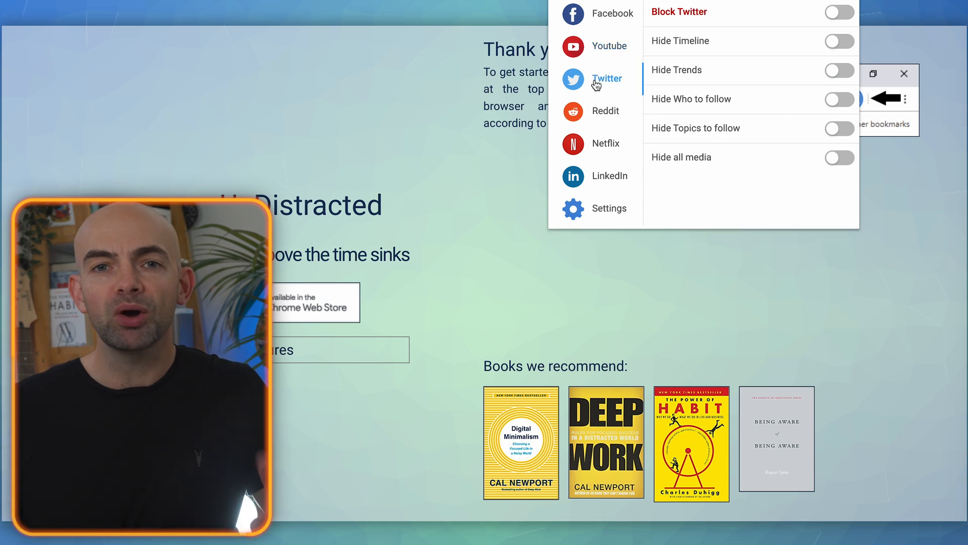
pyautogui.click(605, 111)
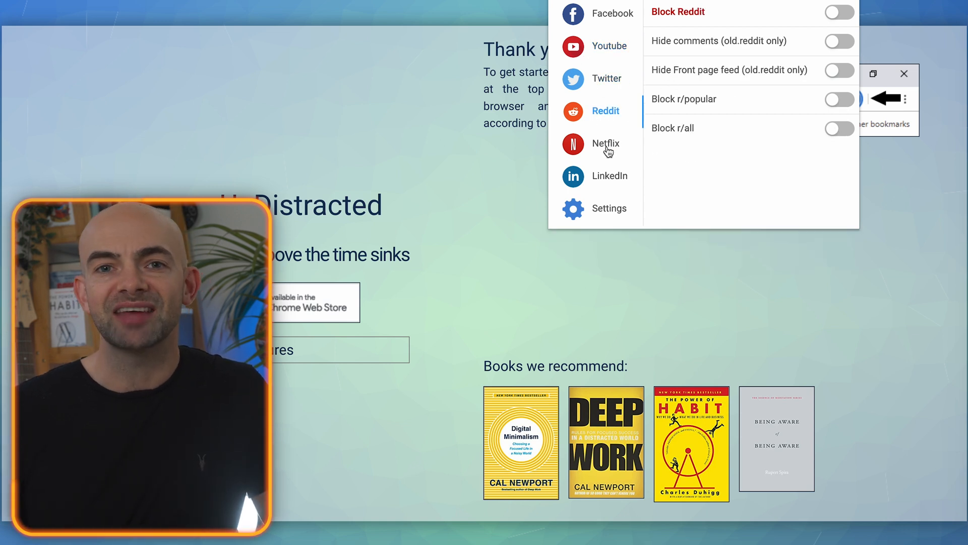
pyautogui.click(606, 143)
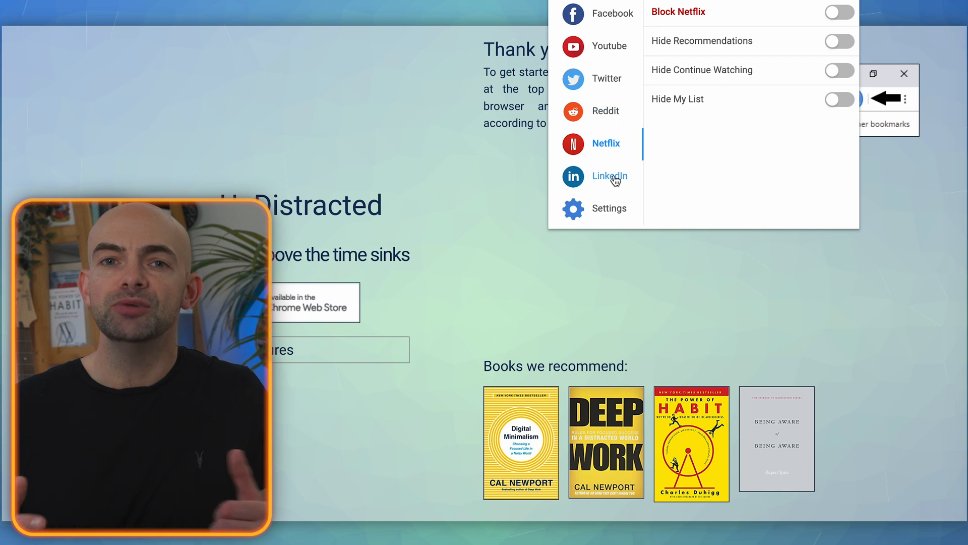
# Review the general pause and block settings, then return to the Facebook and YouTube filters.
pyautogui.click(609, 207)
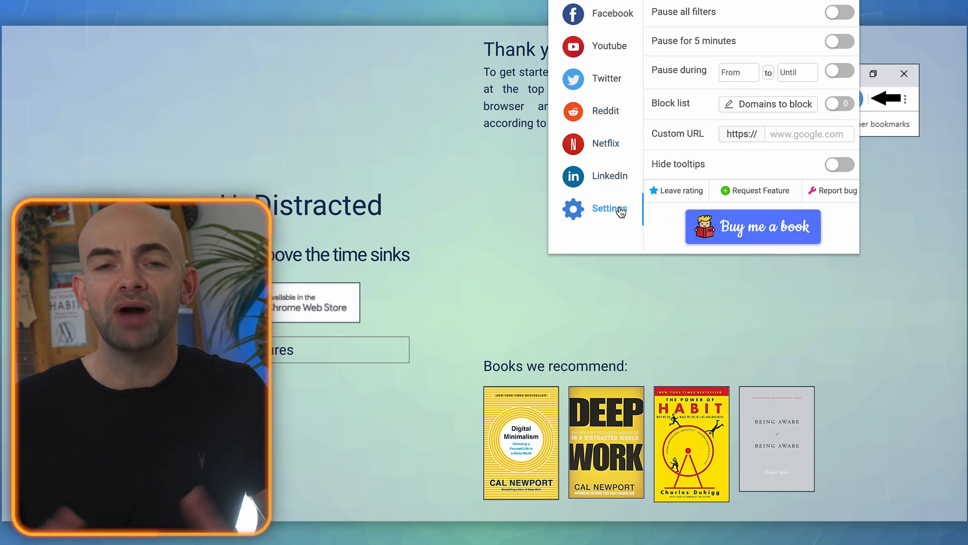
pyautogui.moveTo(778, 37)
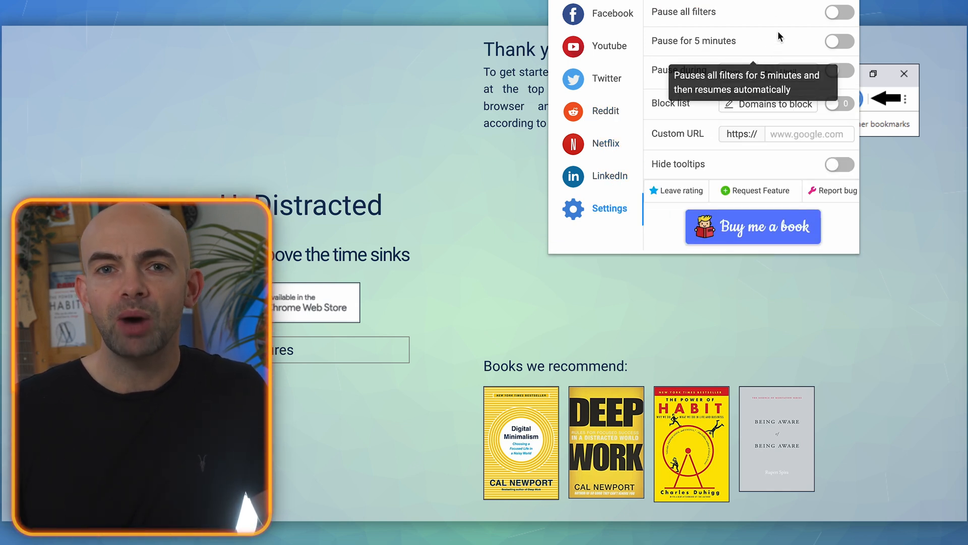
pyautogui.moveTo(646, 90)
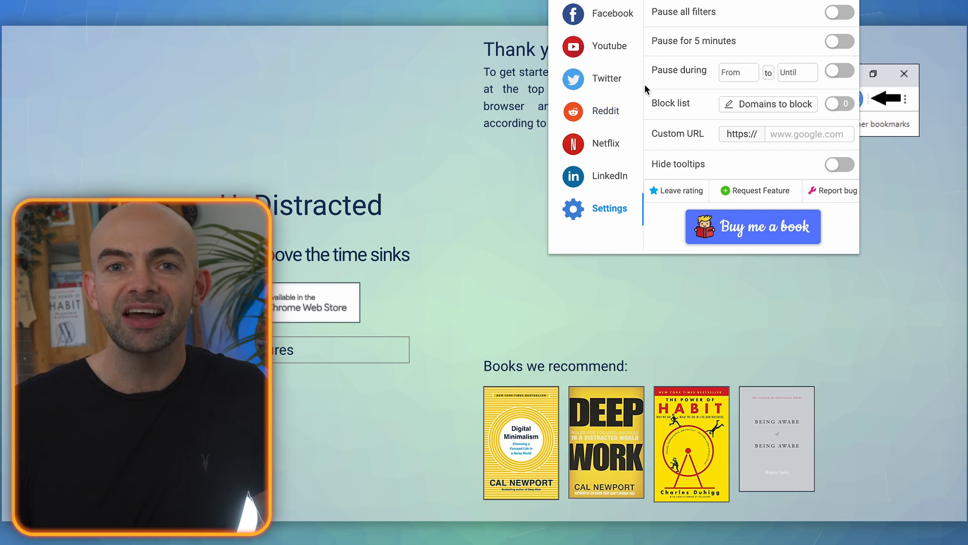
pyautogui.moveTo(654, 161)
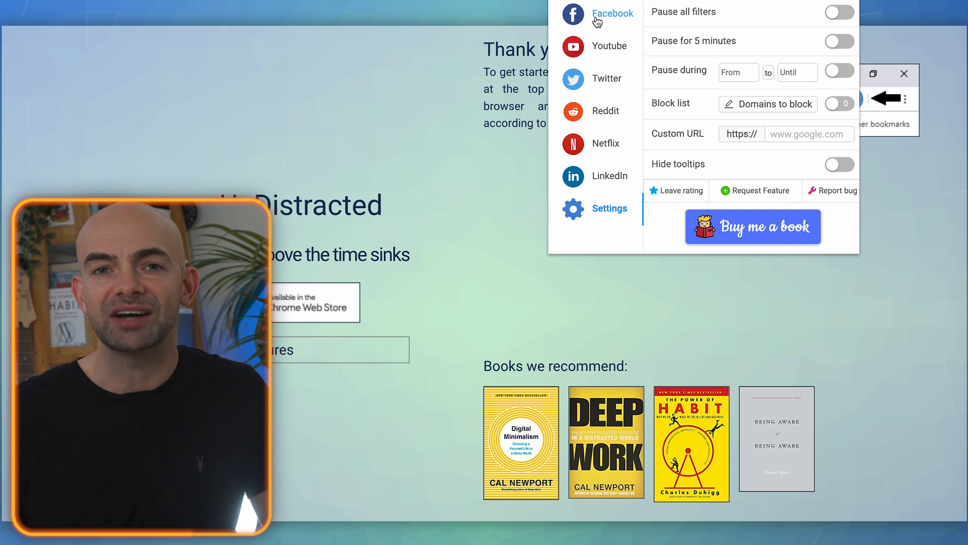
pyautogui.click(612, 13)
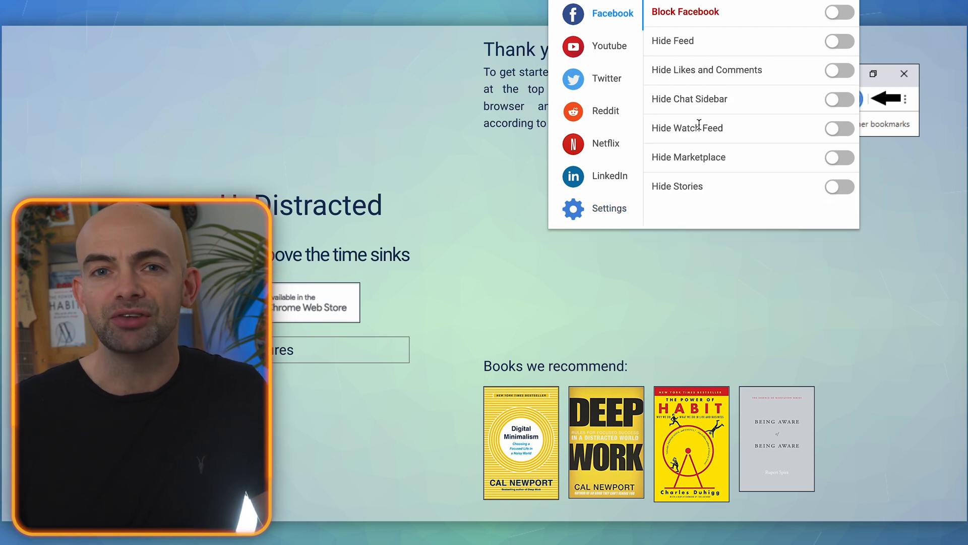
pyautogui.click(606, 46)
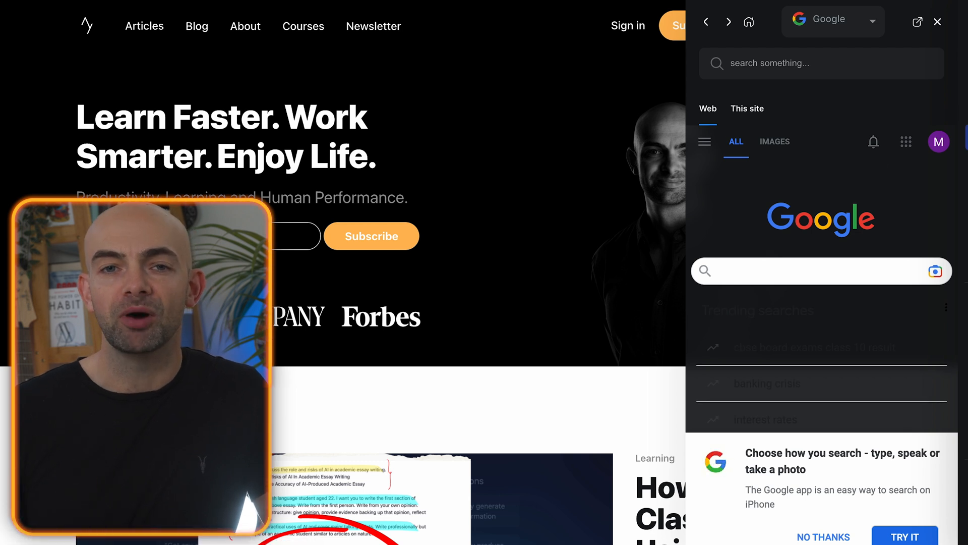
# Show the Widgets panel with Notes, Calculator and Unit Converter.
pyautogui.click(871, 21)
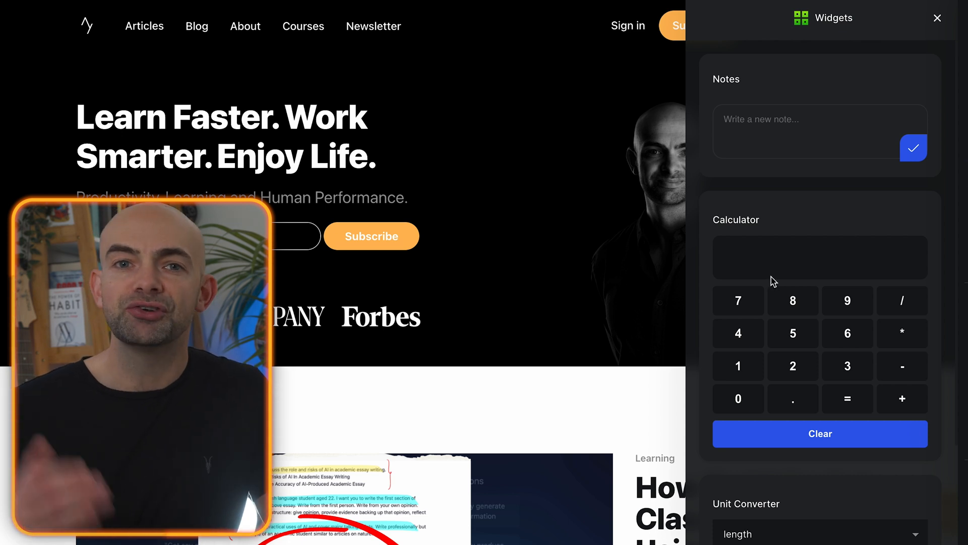
pyautogui.moveTo(921, 470)
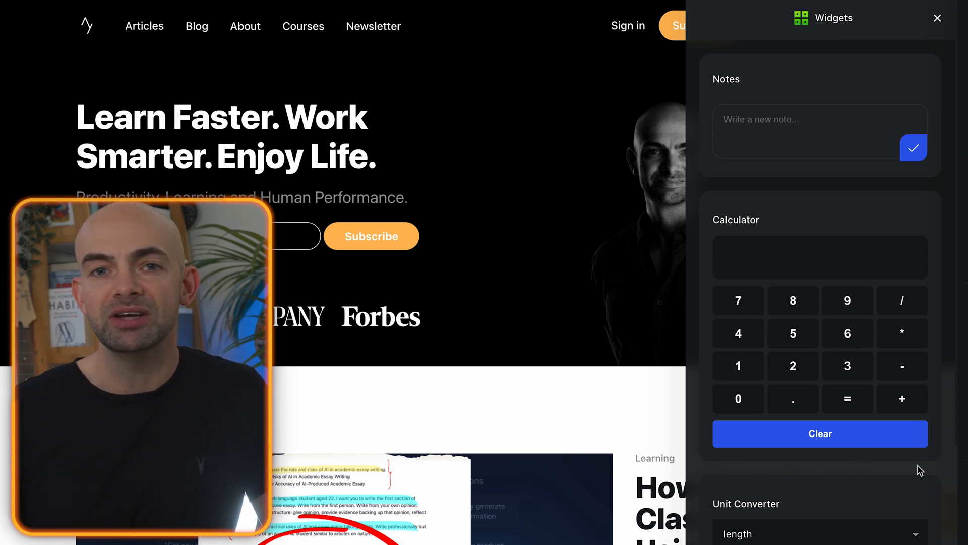
pyautogui.scroll(-3)
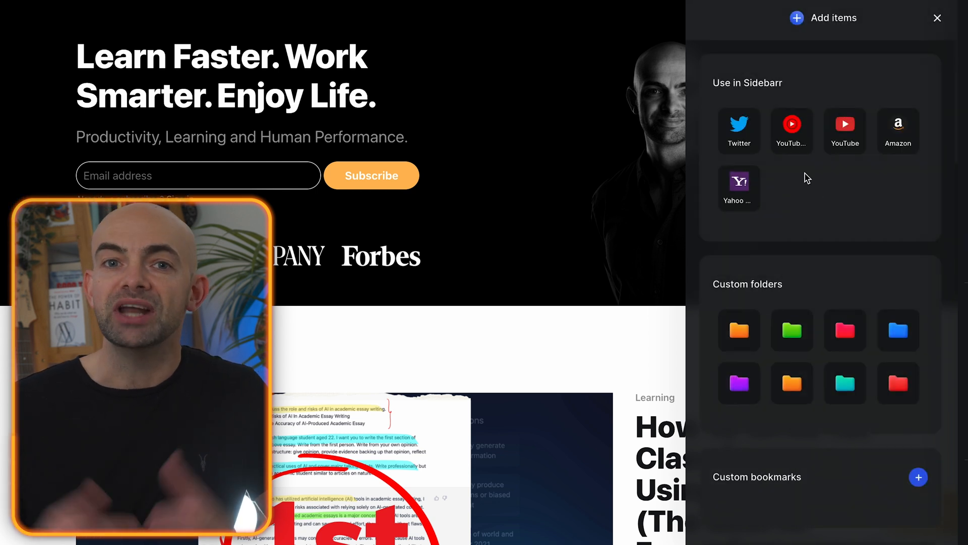
pyautogui.moveTo(844, 233)
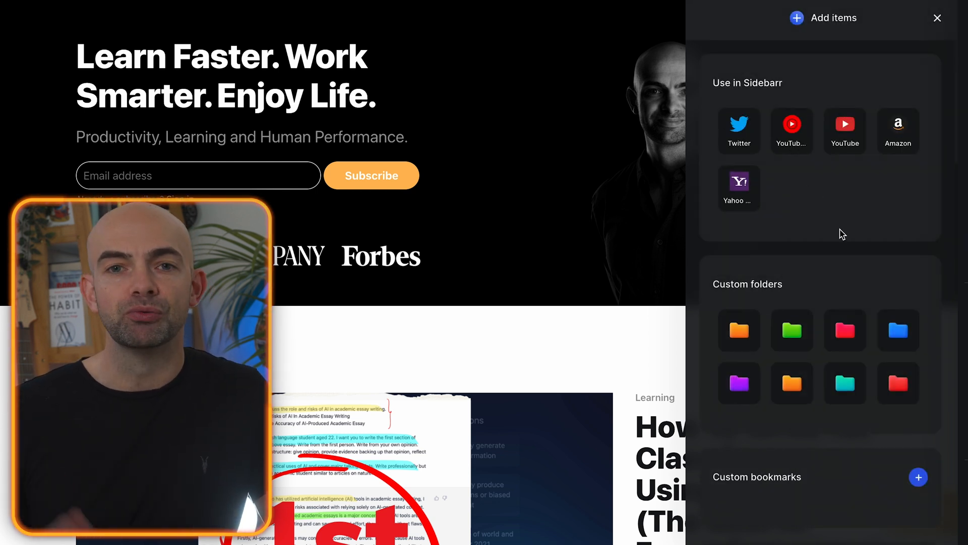
pyautogui.scroll(-3)
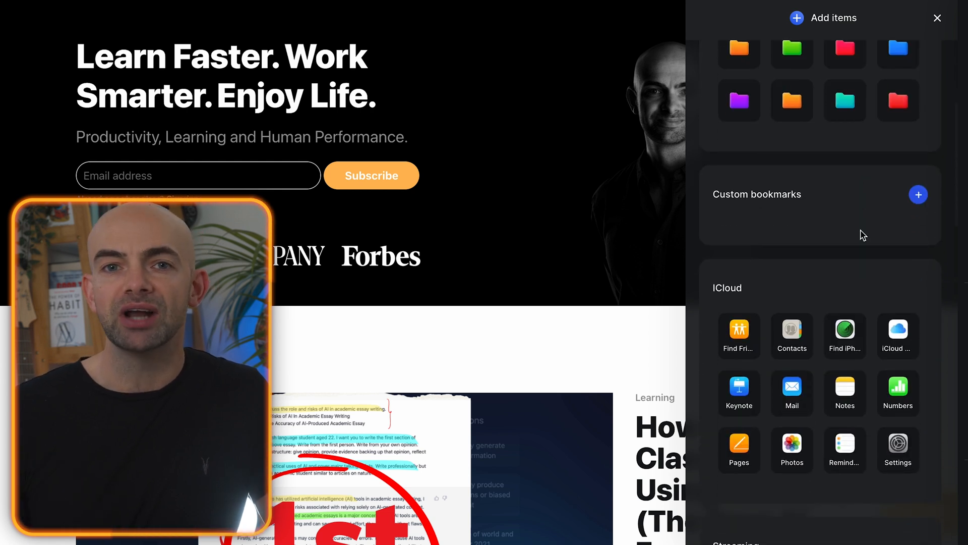
pyautogui.scroll(-3)
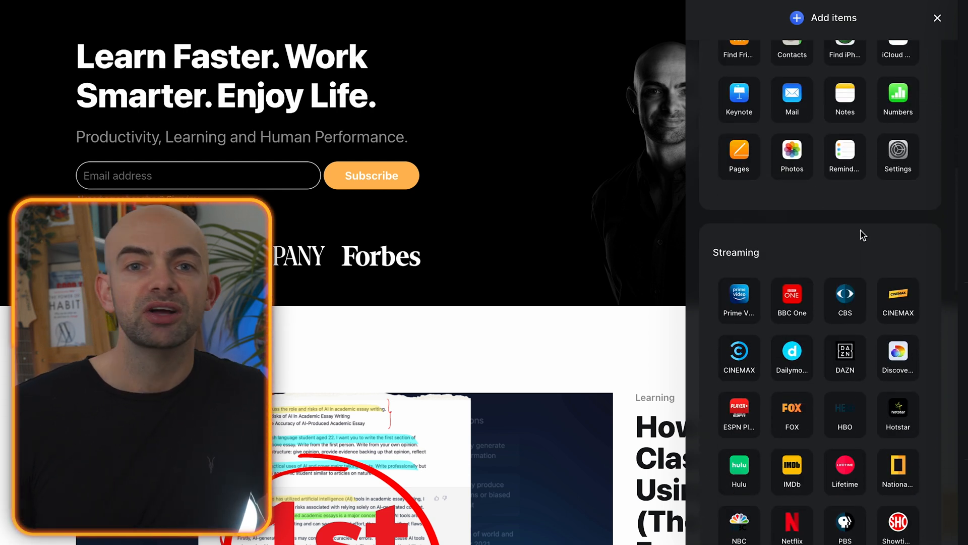
pyautogui.scroll(-3)
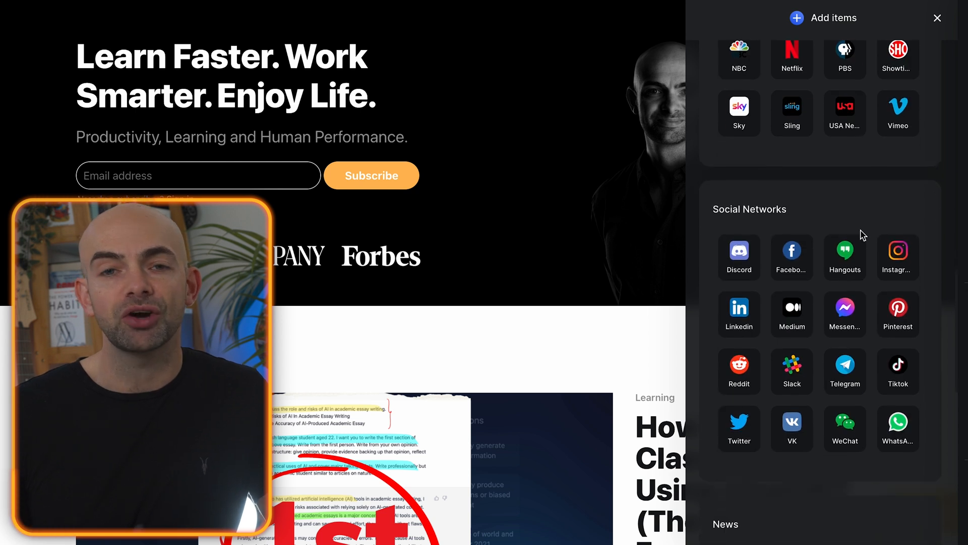
pyautogui.scroll(-3)
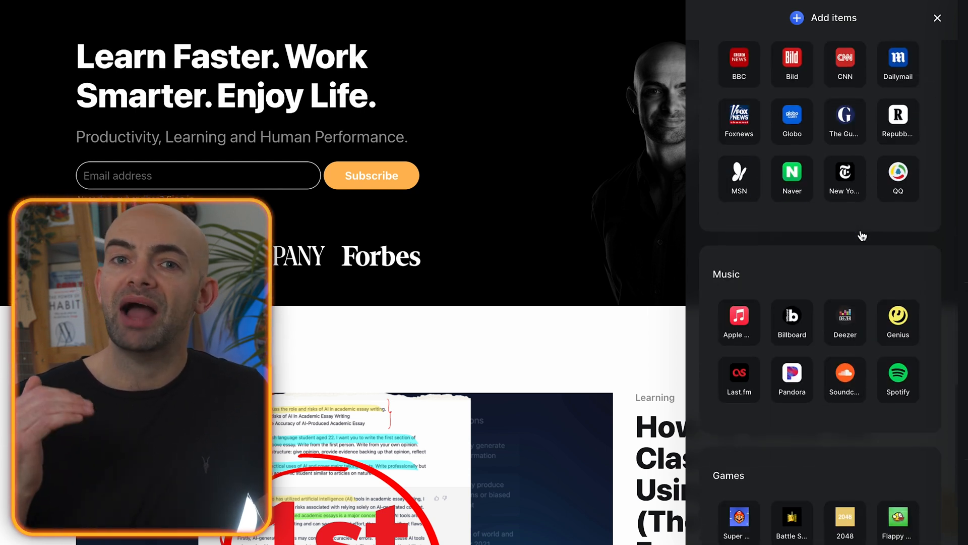
pyautogui.scroll(-3)
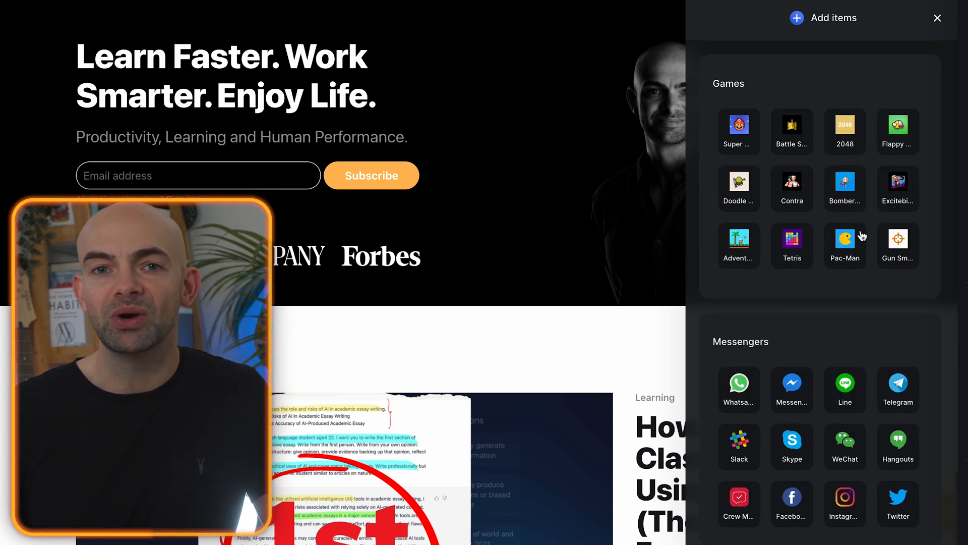
# Review the sidebar settings: Appearance, Sidebar position, Show/hide services and Prompt templates.
pyautogui.click(800, 17)
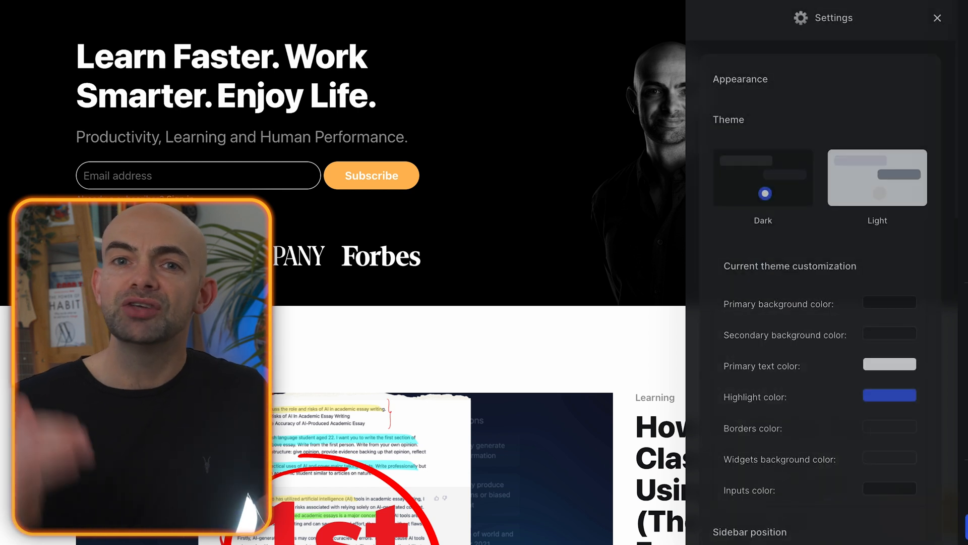
pyautogui.scroll(-3)
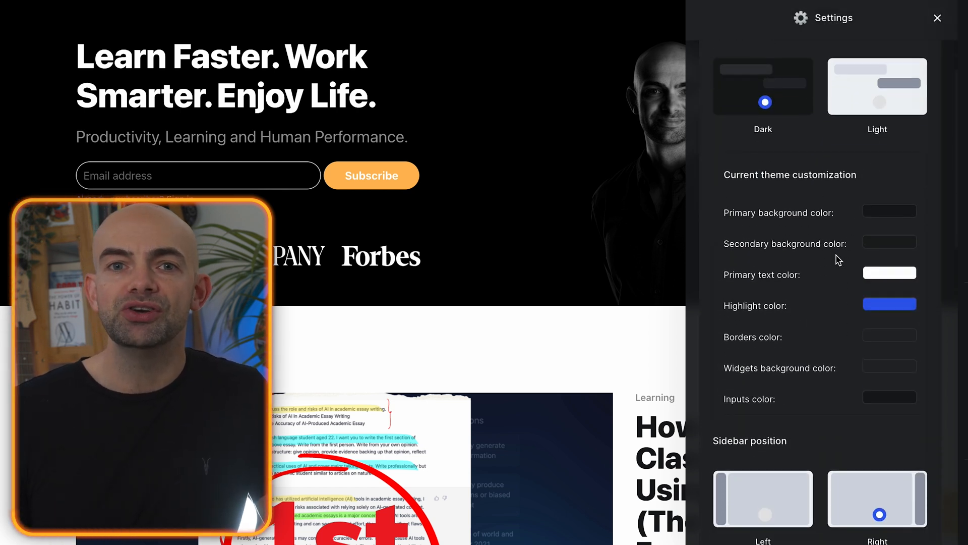
pyautogui.scroll(-3)
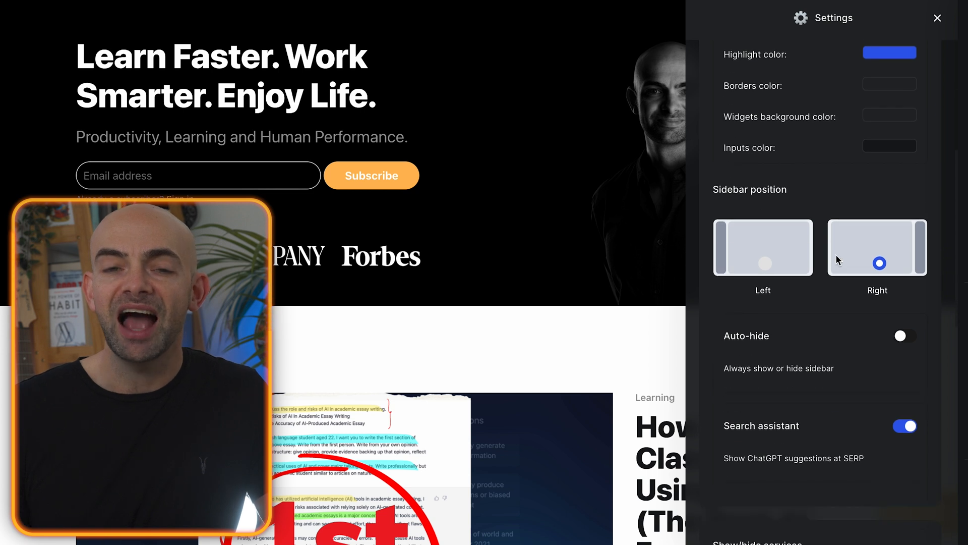
pyautogui.scroll(-3)
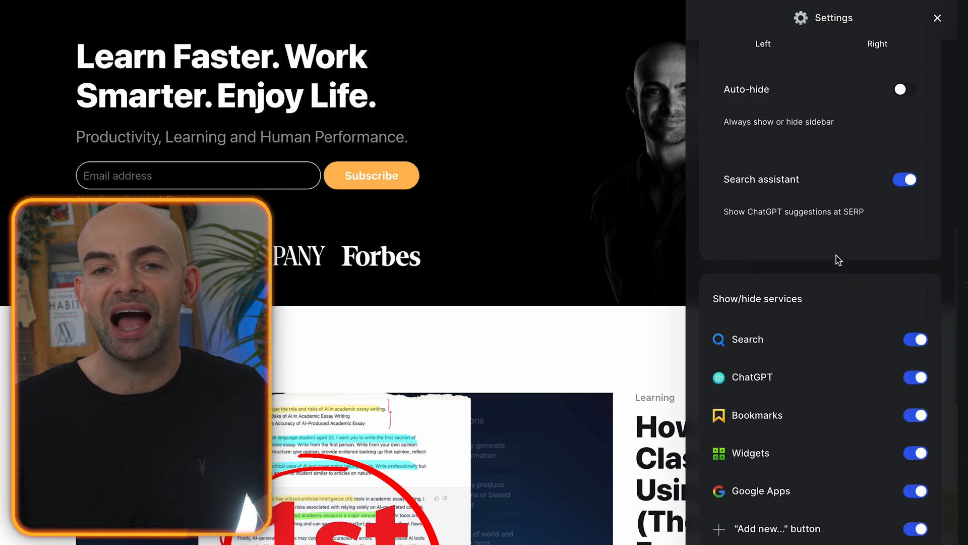
pyautogui.scroll(-3)
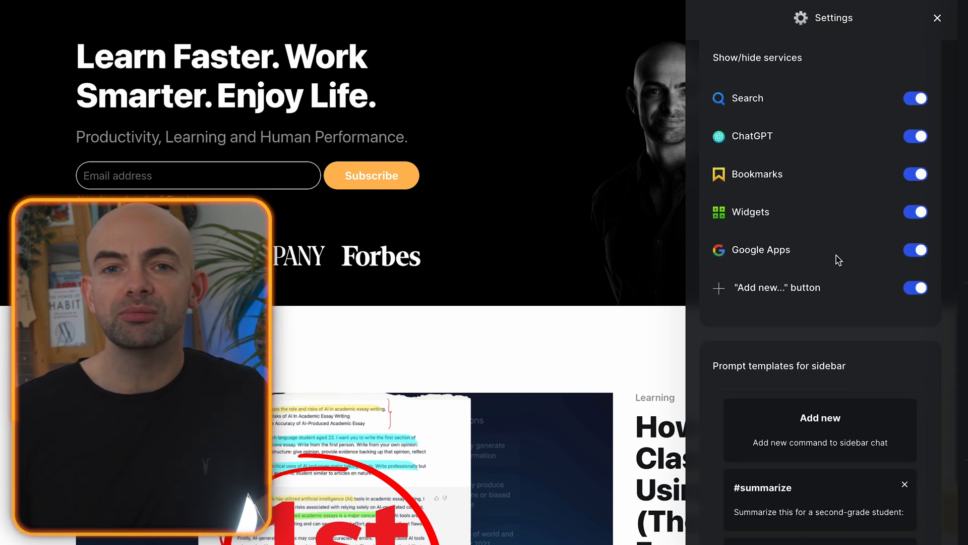
pyautogui.scroll(-3)
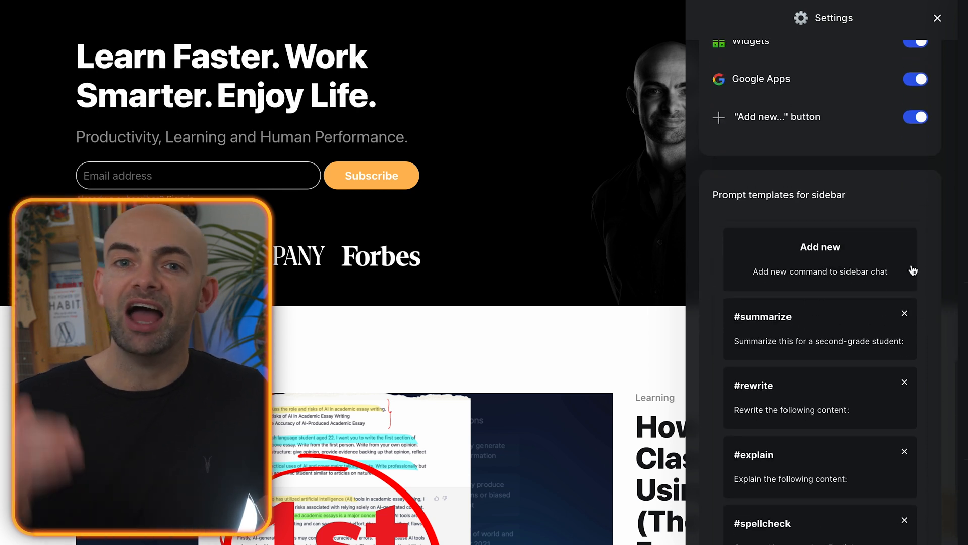
pyautogui.scroll(-3)
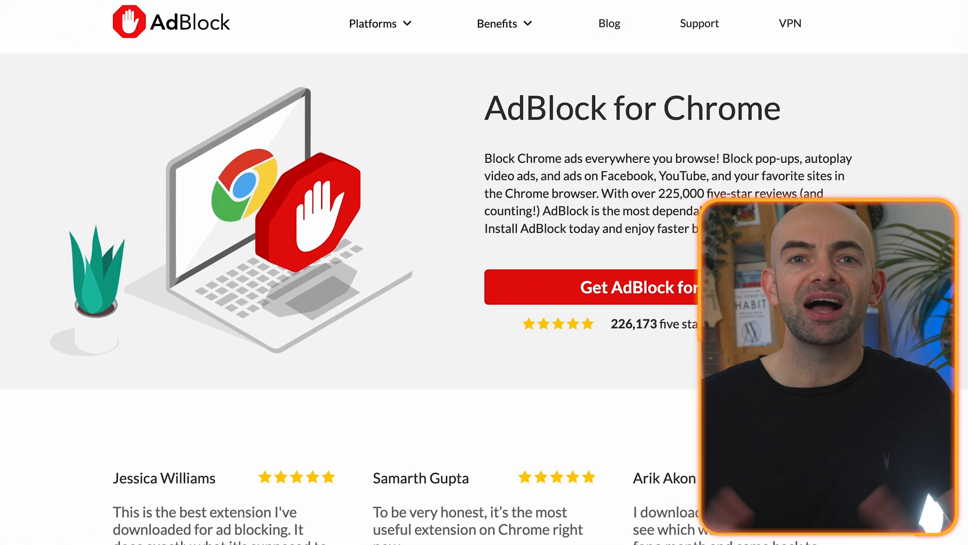
# Scroll the AdBlock for Chrome page through its feature sections down to Frequently Asked Questions.
pyautogui.scroll(-3)
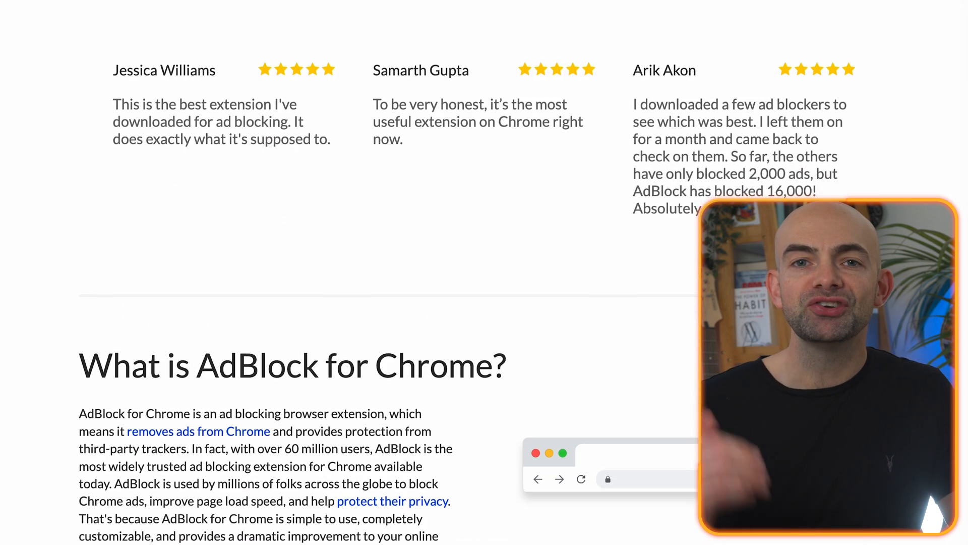
pyautogui.scroll(-3)
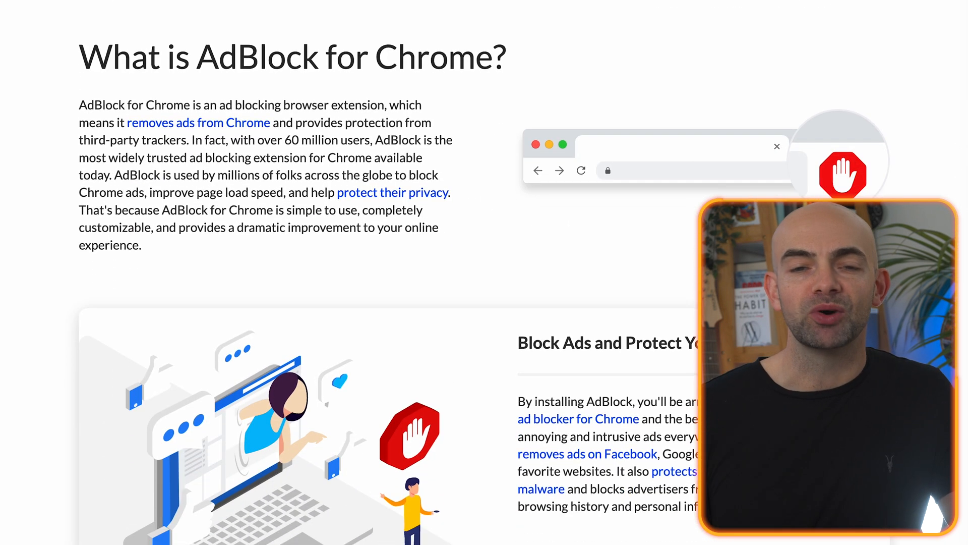
pyautogui.scroll(-3)
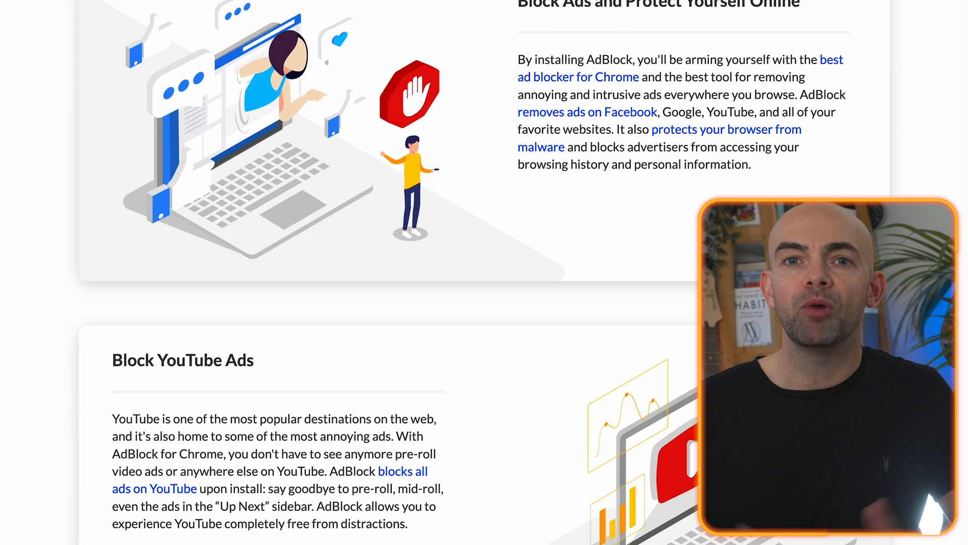
pyautogui.scroll(-3)
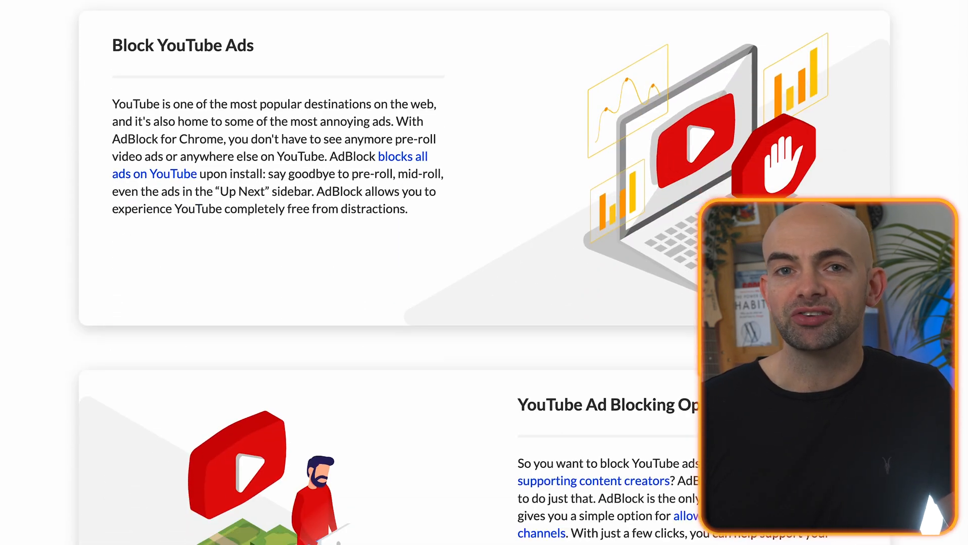
pyautogui.scroll(-3)
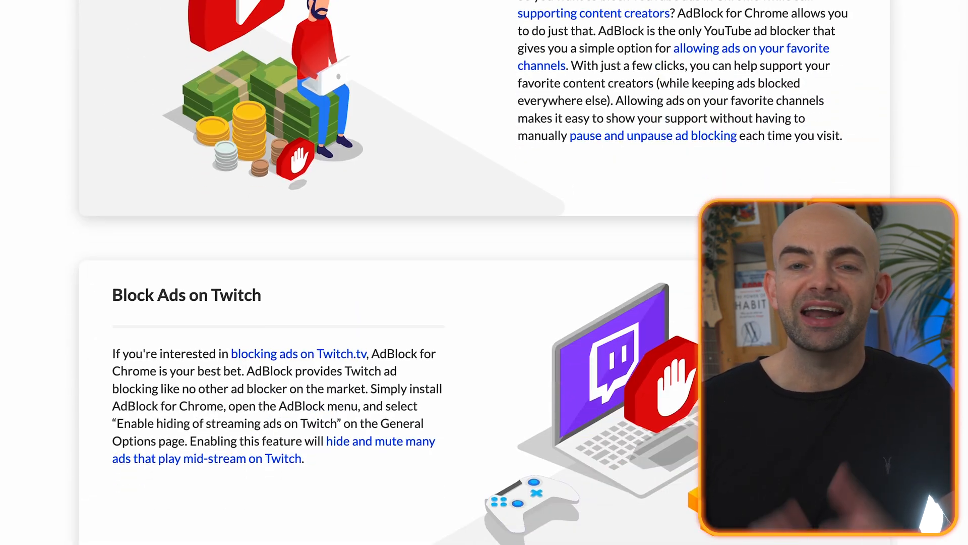
pyautogui.scroll(-3)
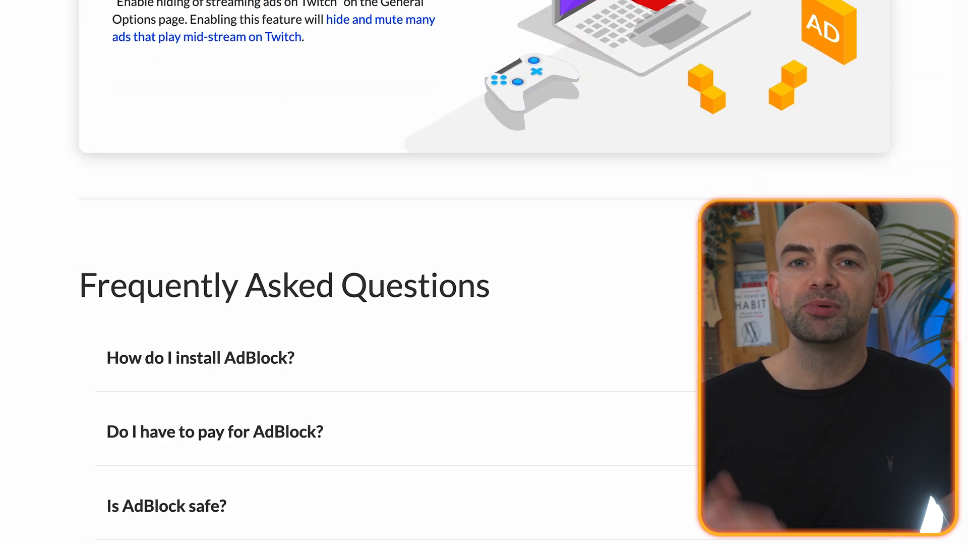
pyautogui.scroll(-3)
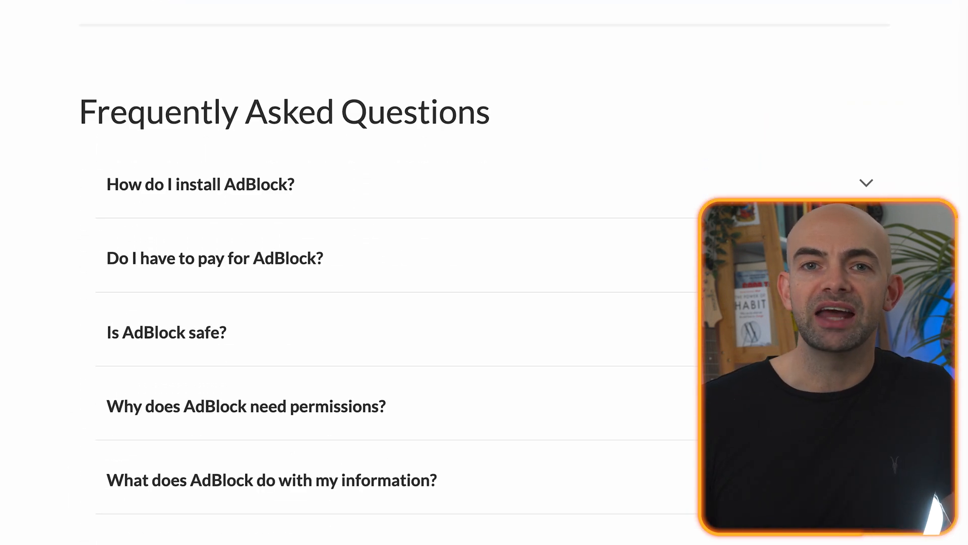
pyautogui.scroll(-3)
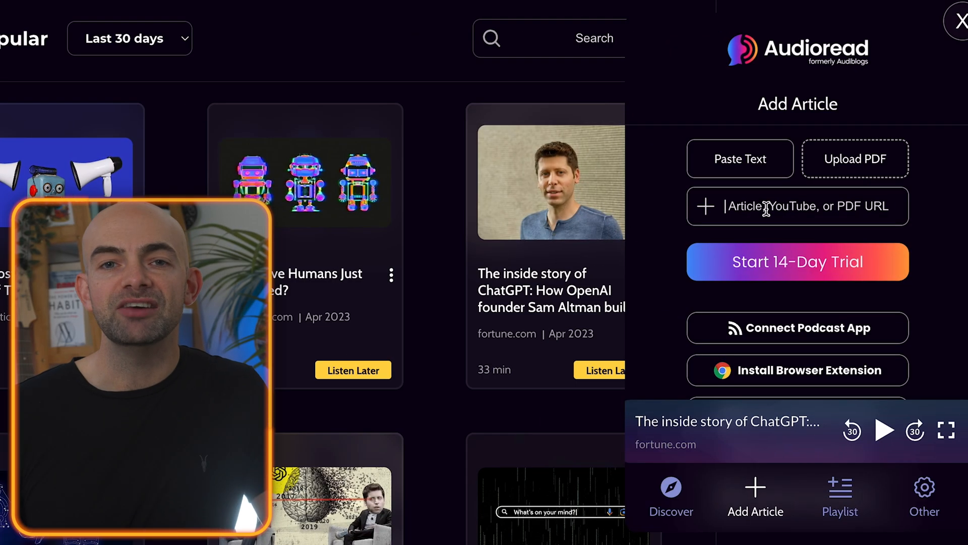
# Add the how-to-write-1st-class-essays blog link and play the article from the Playlist.
pyautogui.write('m/how-to-write-1st-class-essays')
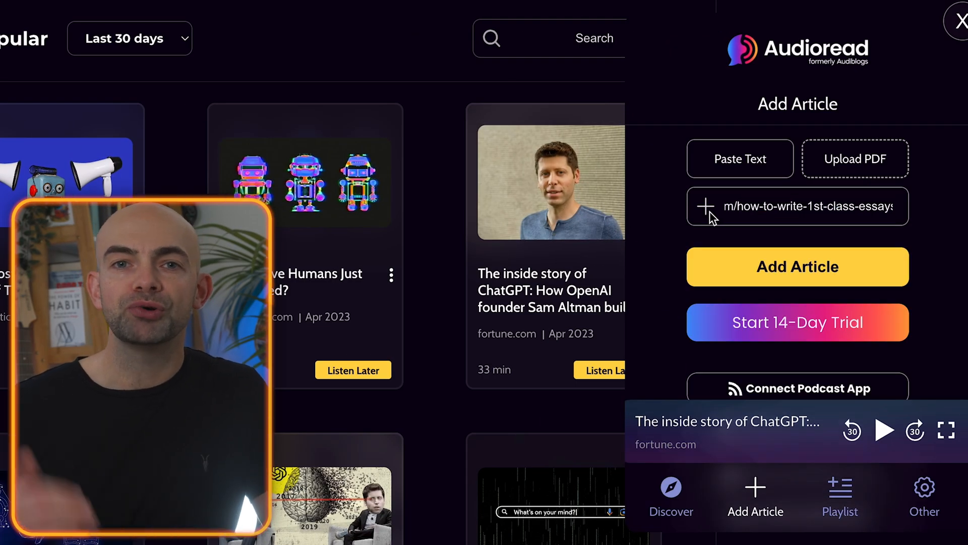
pyautogui.click(797, 266)
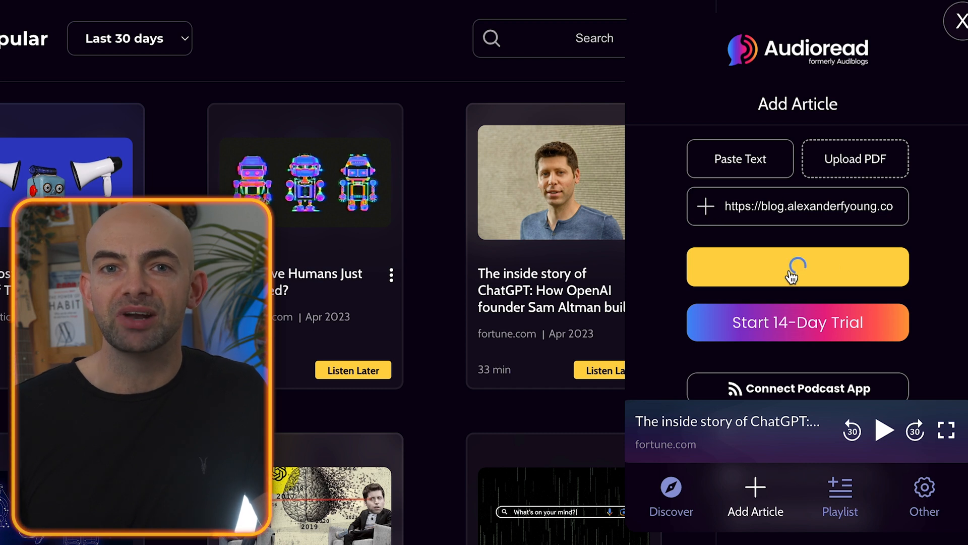
pyautogui.click(839, 497)
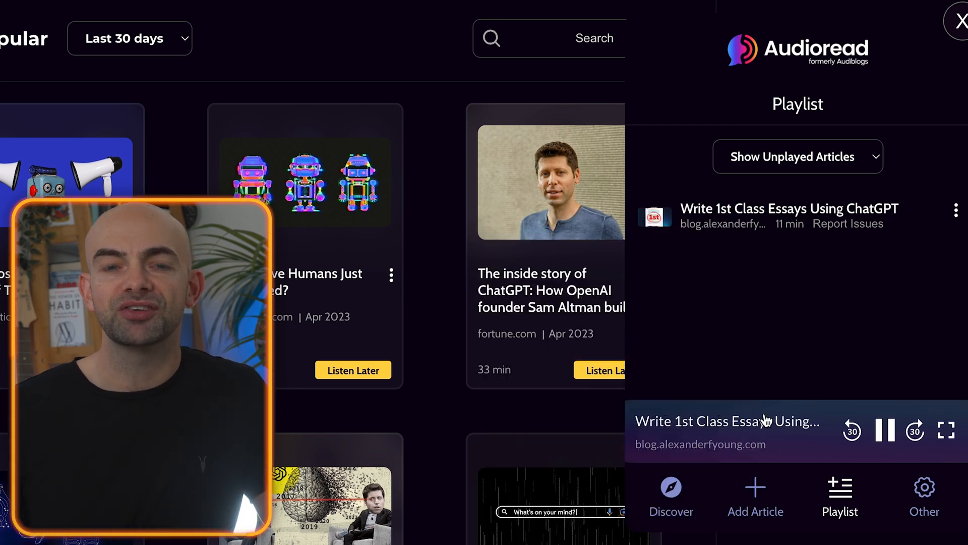
pyautogui.moveTo(799, 364)
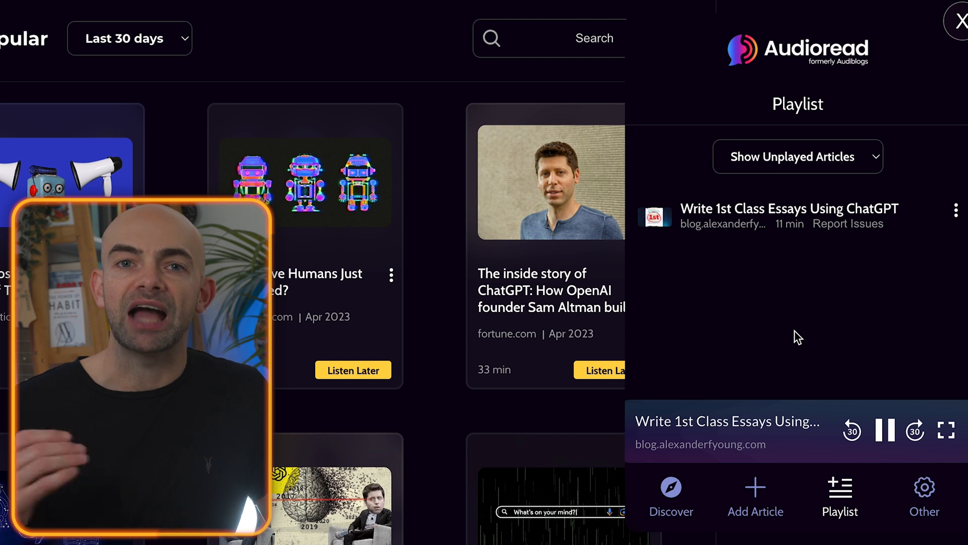
pyautogui.click(945, 430)
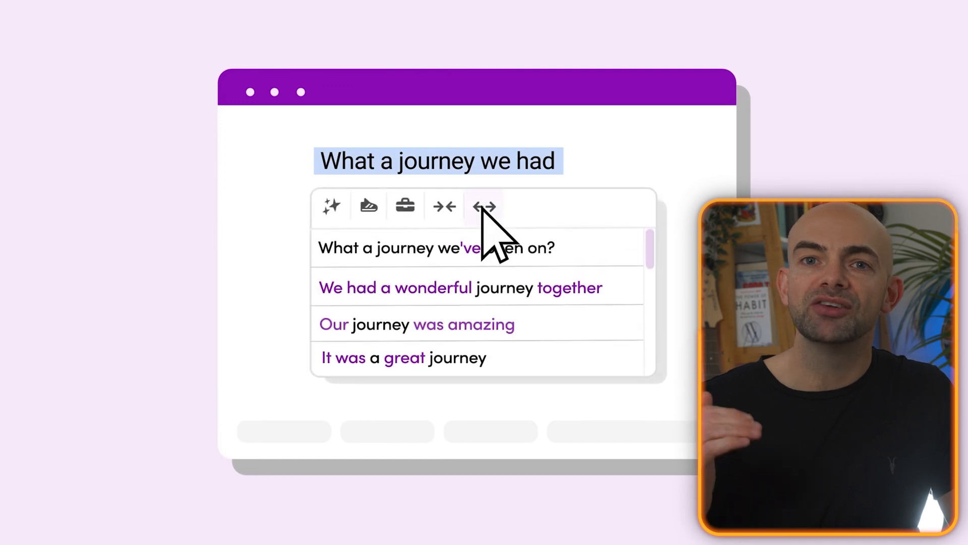
# Choose Expand to get longer rewrites of 'What a journey we had'.
pyautogui.click(444, 206)
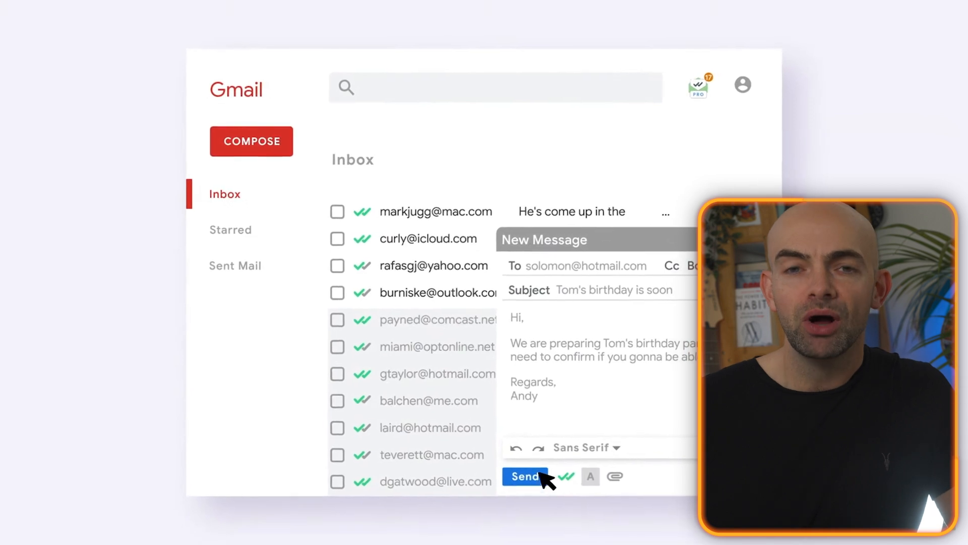
# Send the tracked birthday party email and save the edited contact list as 'Co-workers'.
pyautogui.click(525, 475)
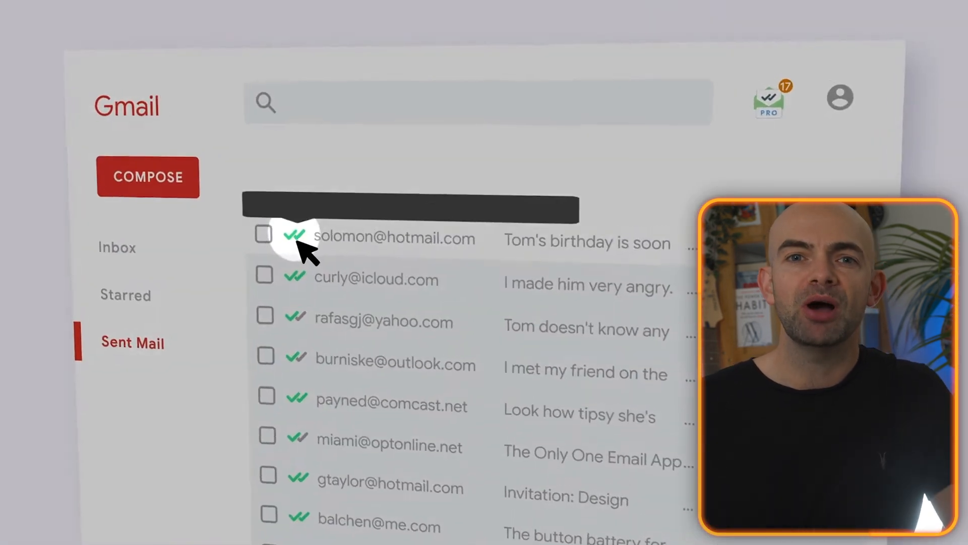
pyautogui.moveTo(294, 236)
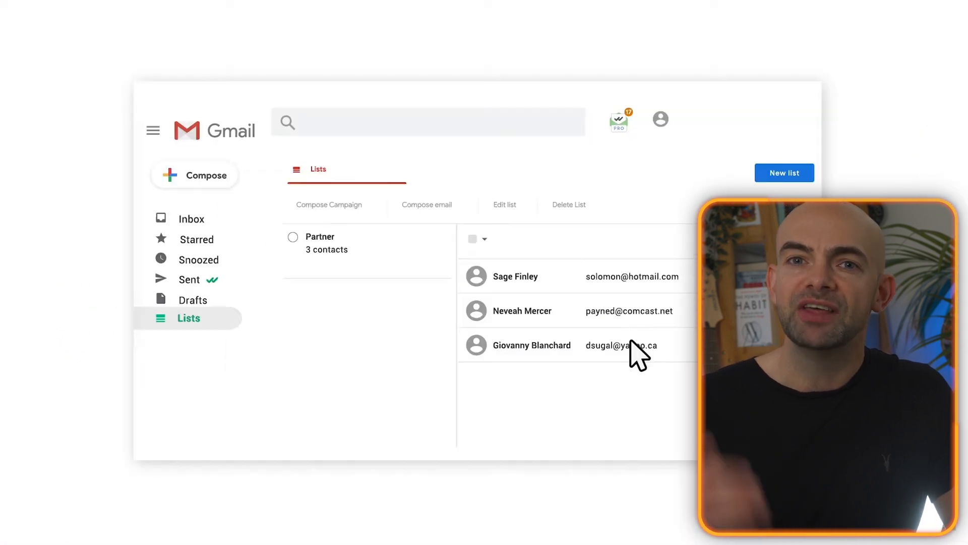
pyautogui.moveTo(639, 378)
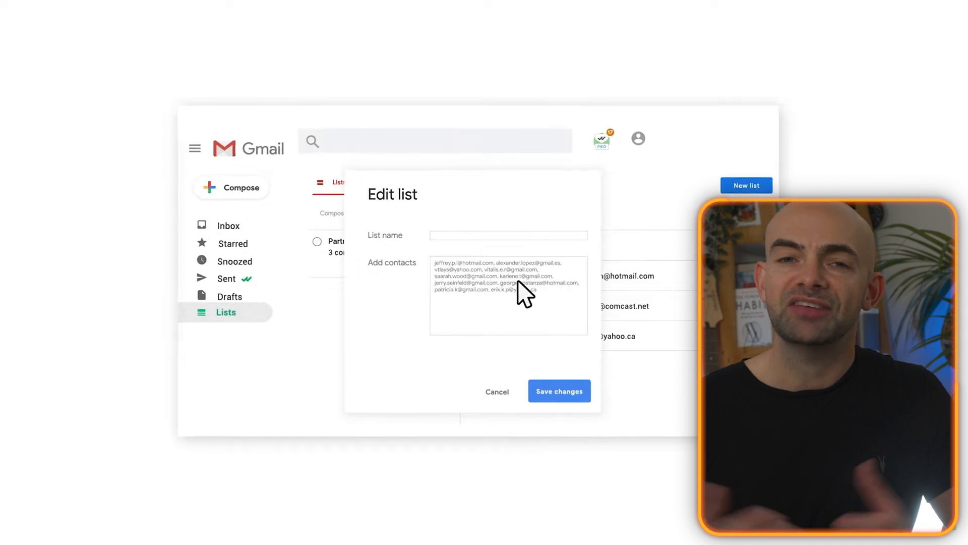
pyautogui.write('Co-workers')
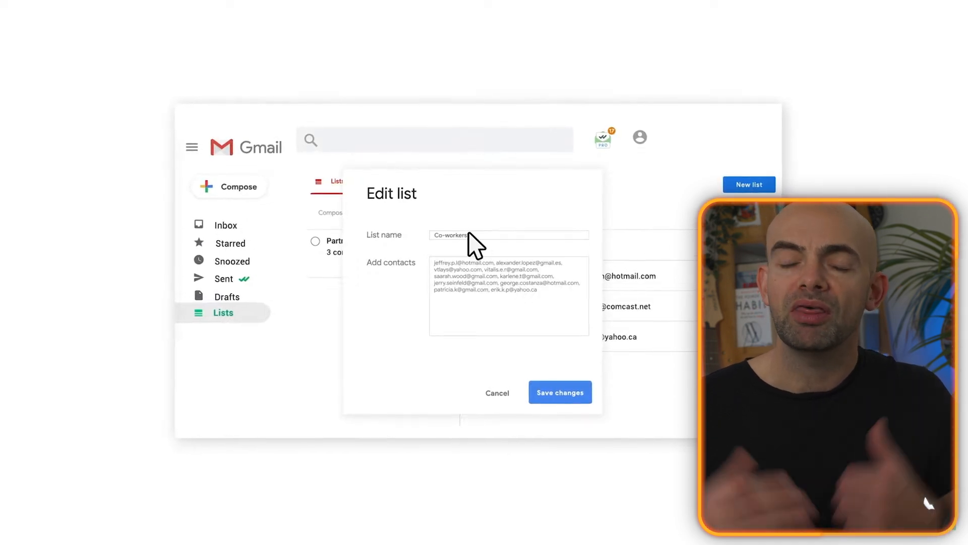
pyautogui.click(558, 393)
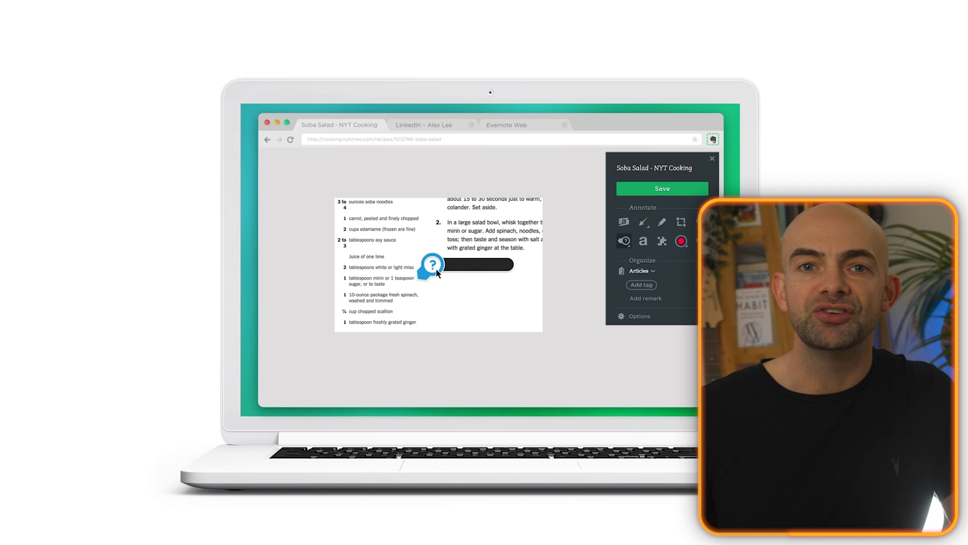
# Annotate the Soba Salad recipe clip and read the Combinational Logic Circuits article in Pocket.
pyautogui.click(661, 188)
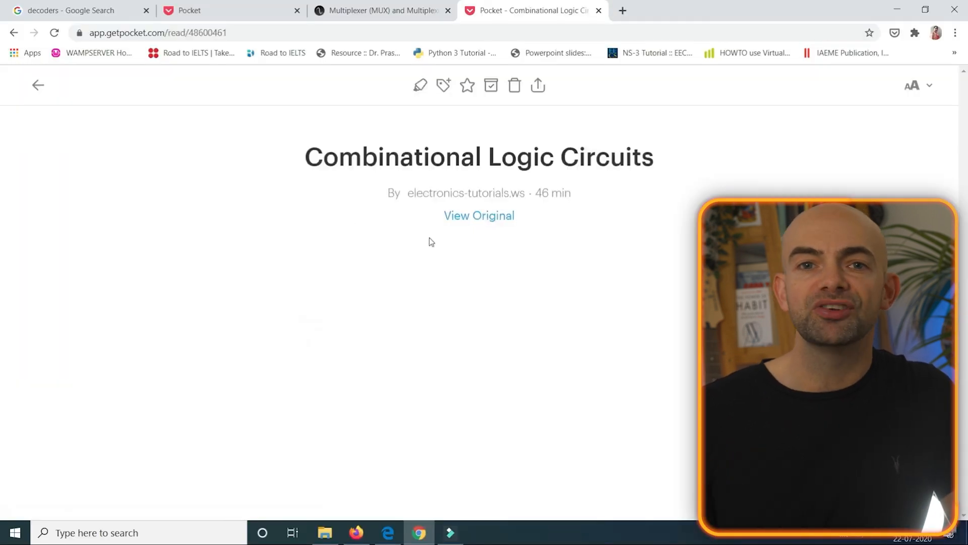
pyautogui.scroll(-3)
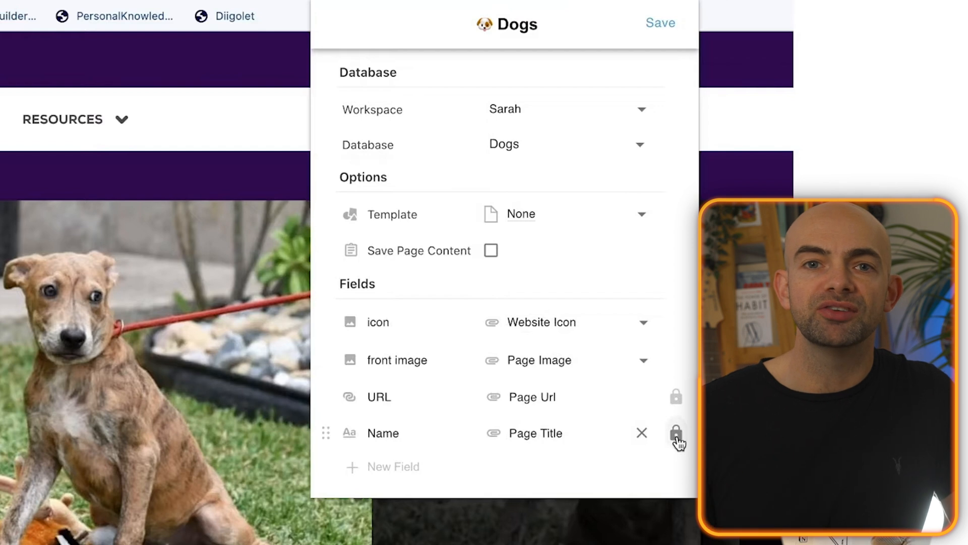
pyautogui.moveTo(630, 109)
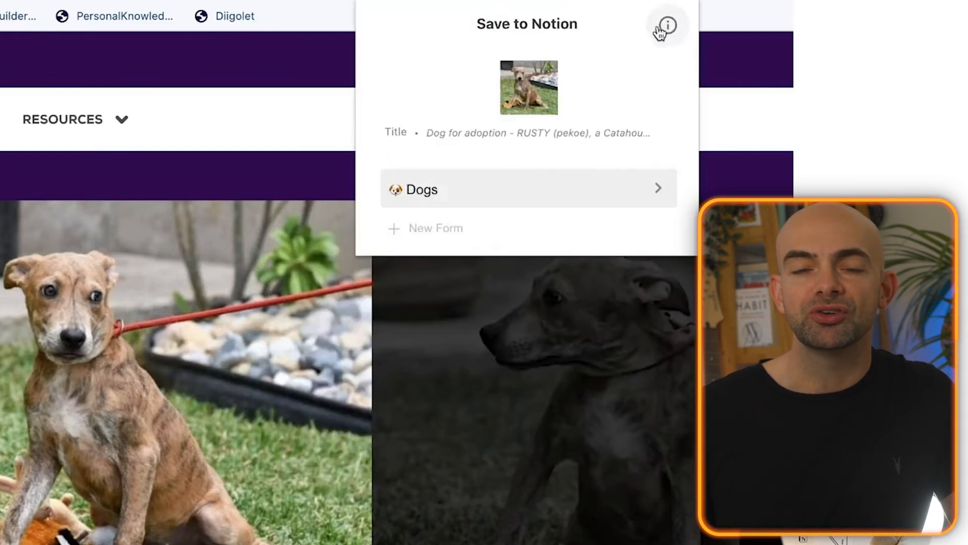
# Show information about the Notion clipper's Dogs form setup.
pyautogui.click(528, 189)
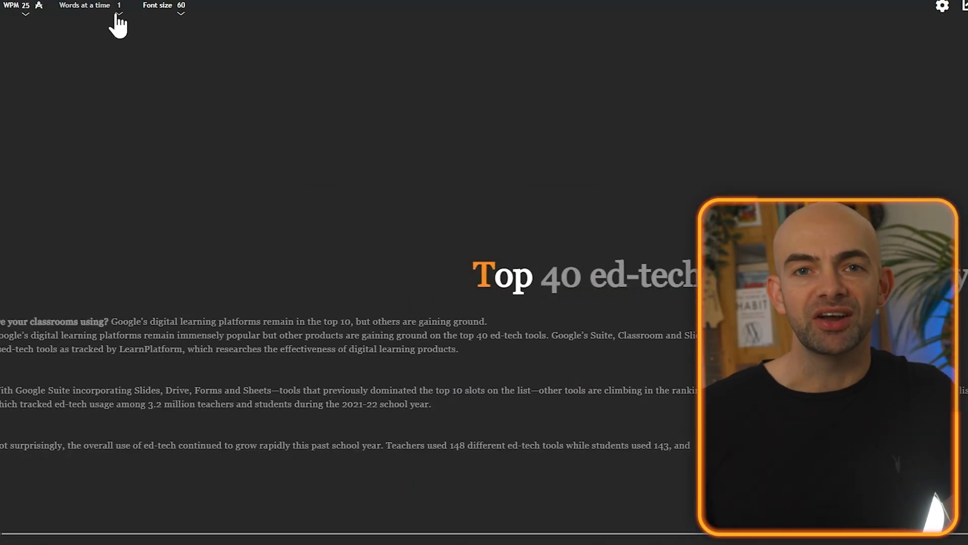
pyautogui.moveTo(130, 37)
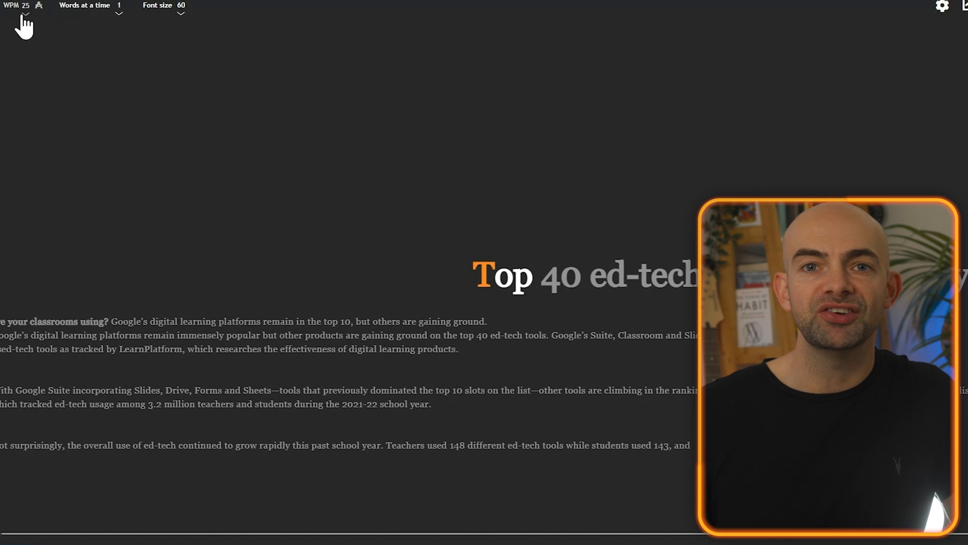
pyautogui.moveTo(136, 78)
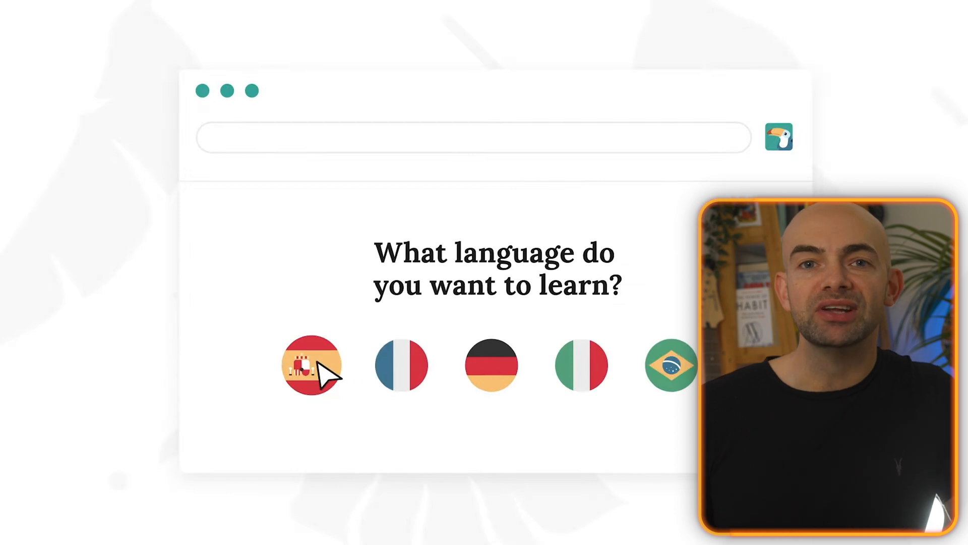
# Choose Spanish, search 'top news', read an article and lower Toucan's translation difficulty.
pyautogui.click(312, 364)
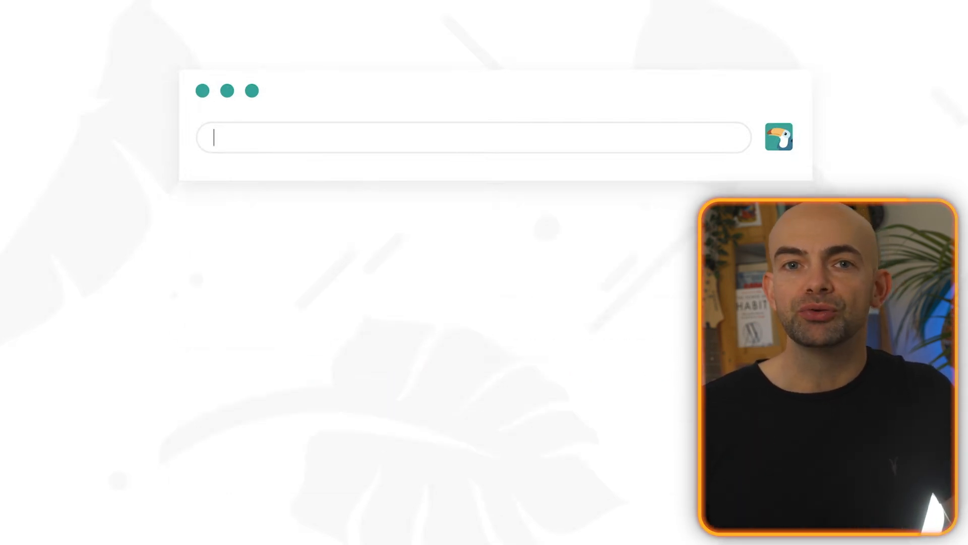
pyautogui.write('top news')
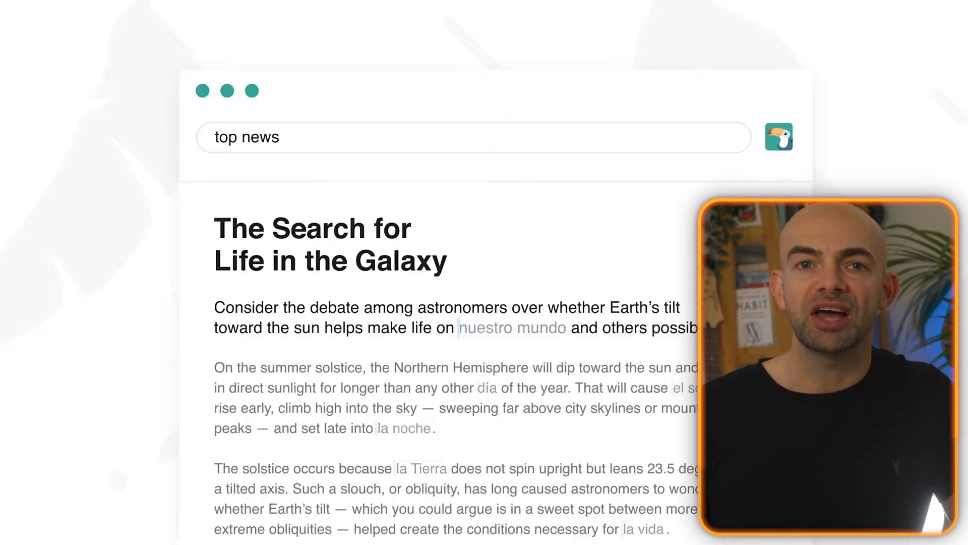
pyautogui.click(510, 327)
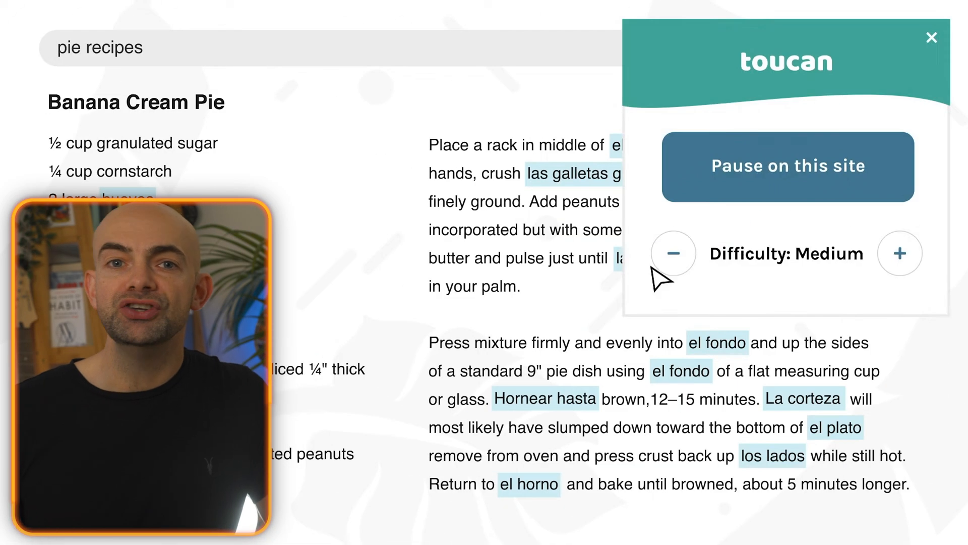
pyautogui.click(673, 252)
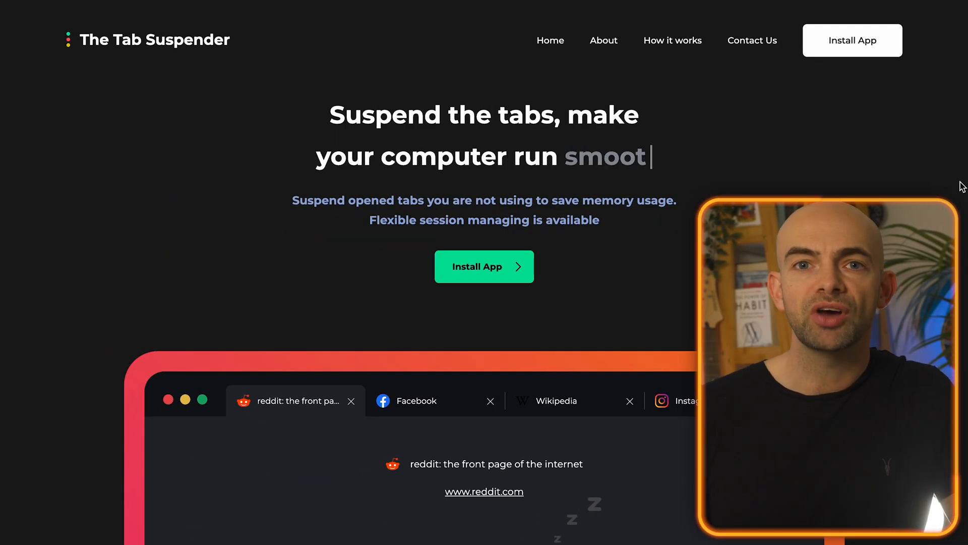
# Scroll The Tab Suspender site down to the suspended-tab timer demo.
pyautogui.scroll(-3)
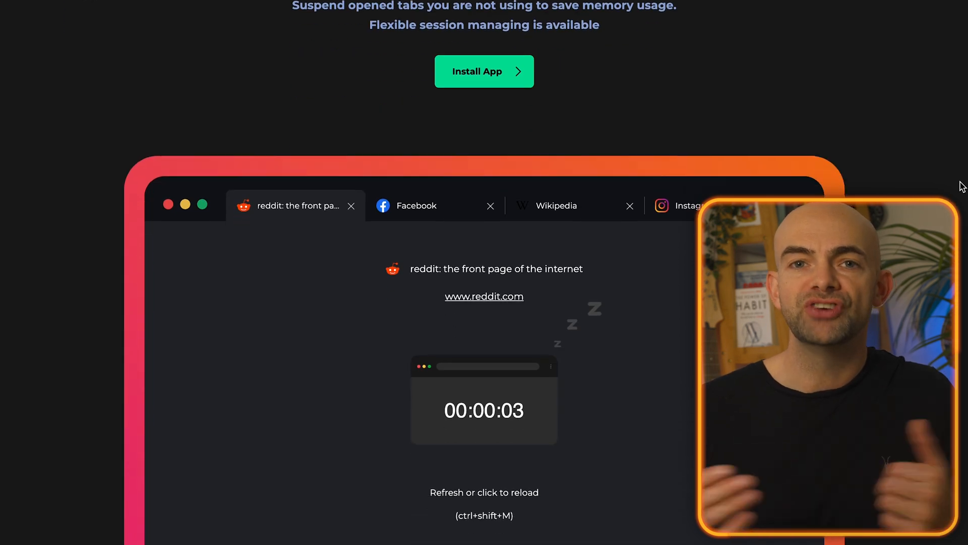
pyautogui.scroll(-3)
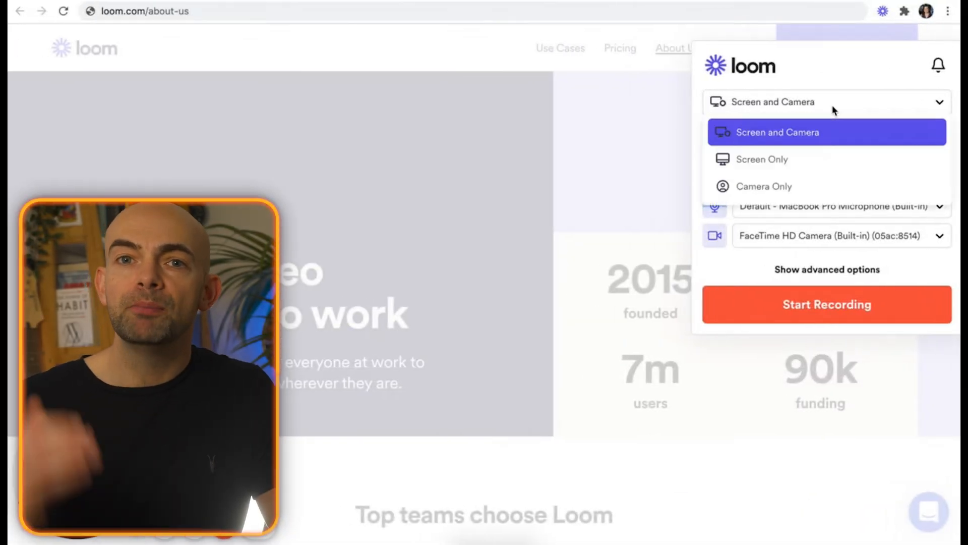
# Choose Screen Only capture mode in the Loom popup.
pyautogui.click(764, 158)
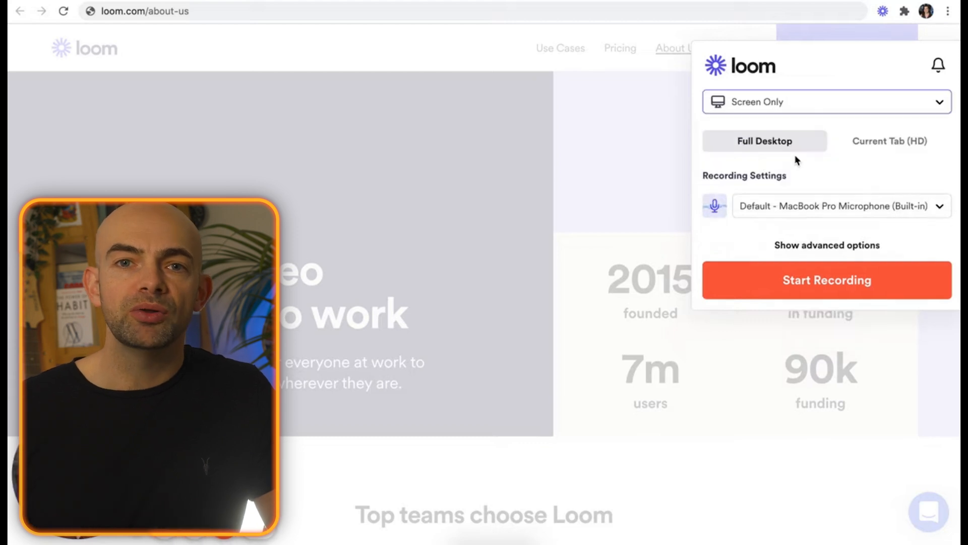